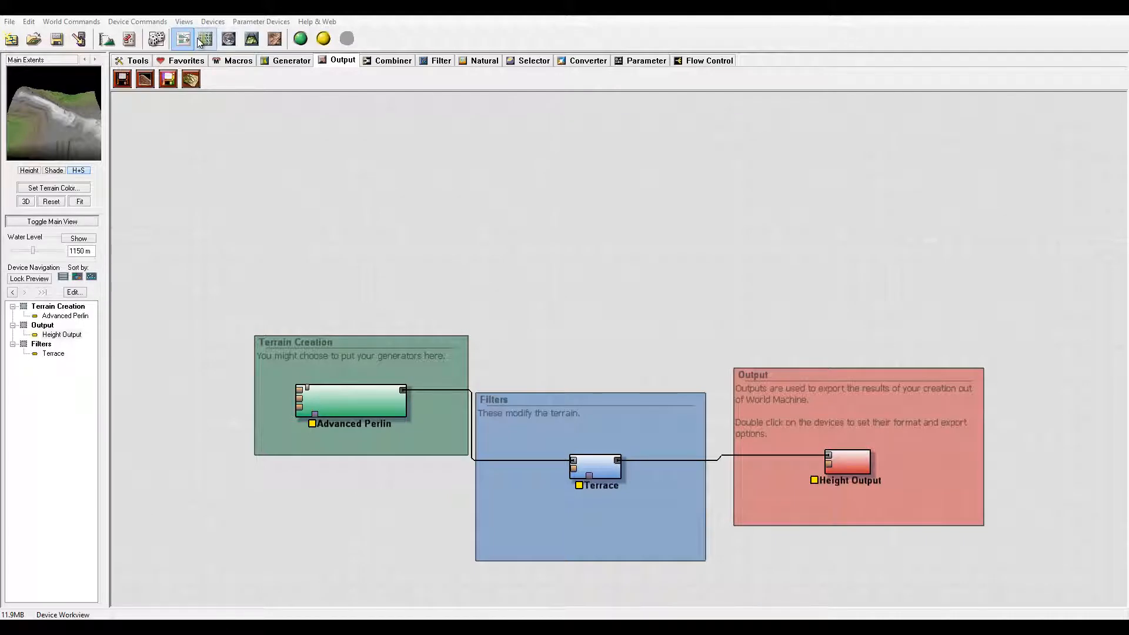
Step: Move the Terrain Creation group further left to make room for a Layout Generator
{"action": "left_click", "coordinate": [352, 406]}
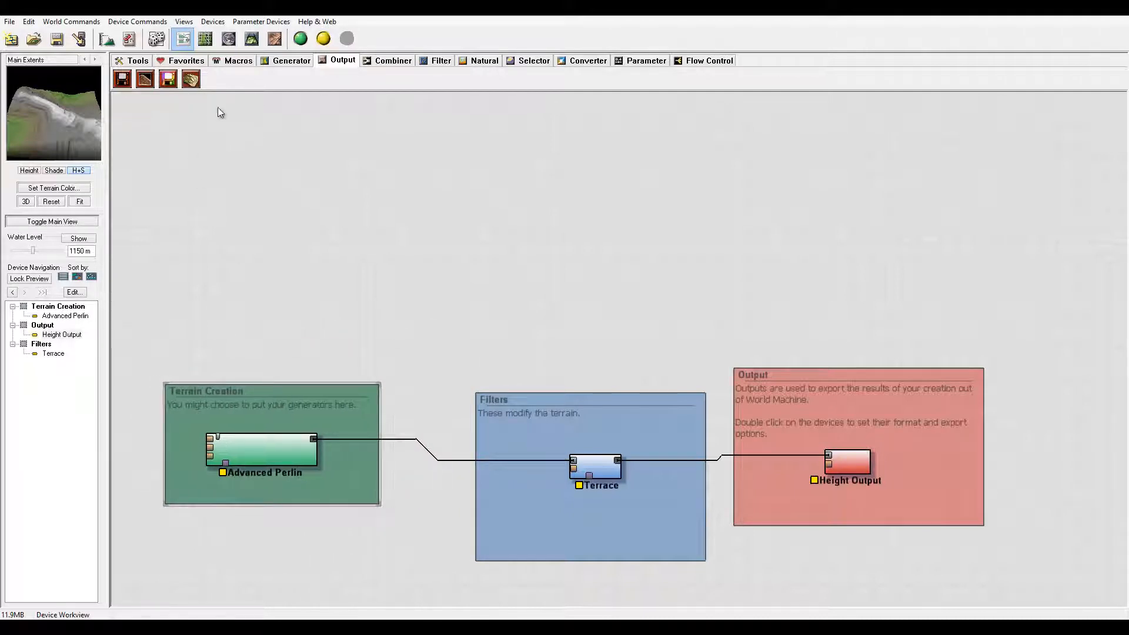
{"action": "mouse_move", "coordinate": [173, 165]}
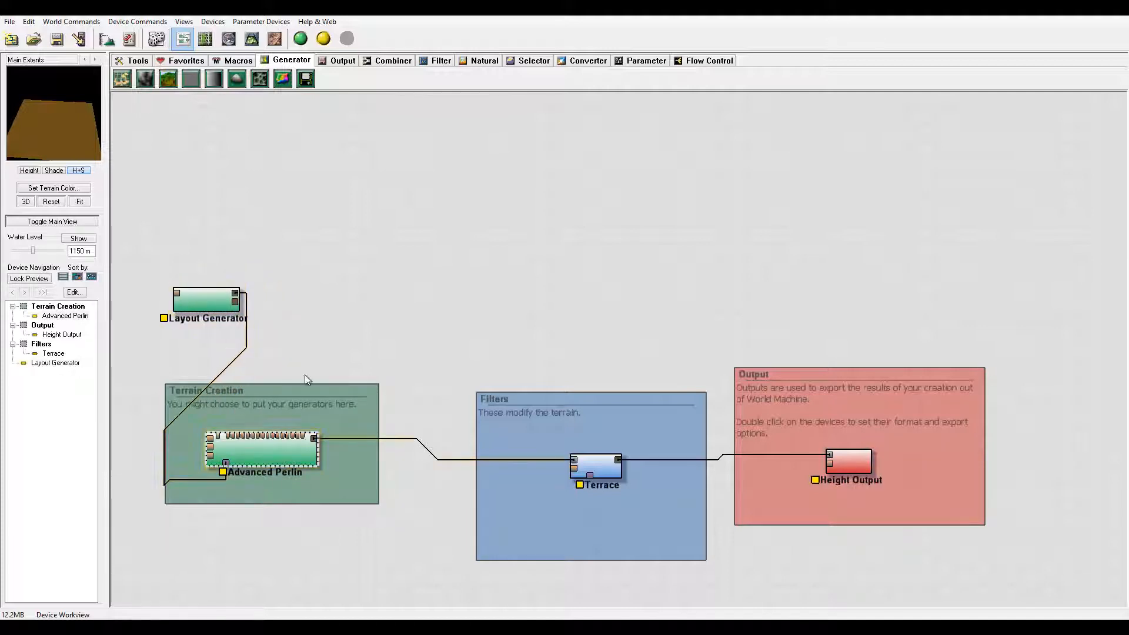
Step: Edit the Layout Generator's layout and draw a circle shape from the Shape Library, resizing it
{"action": "double_click", "coordinate": [205, 301]}
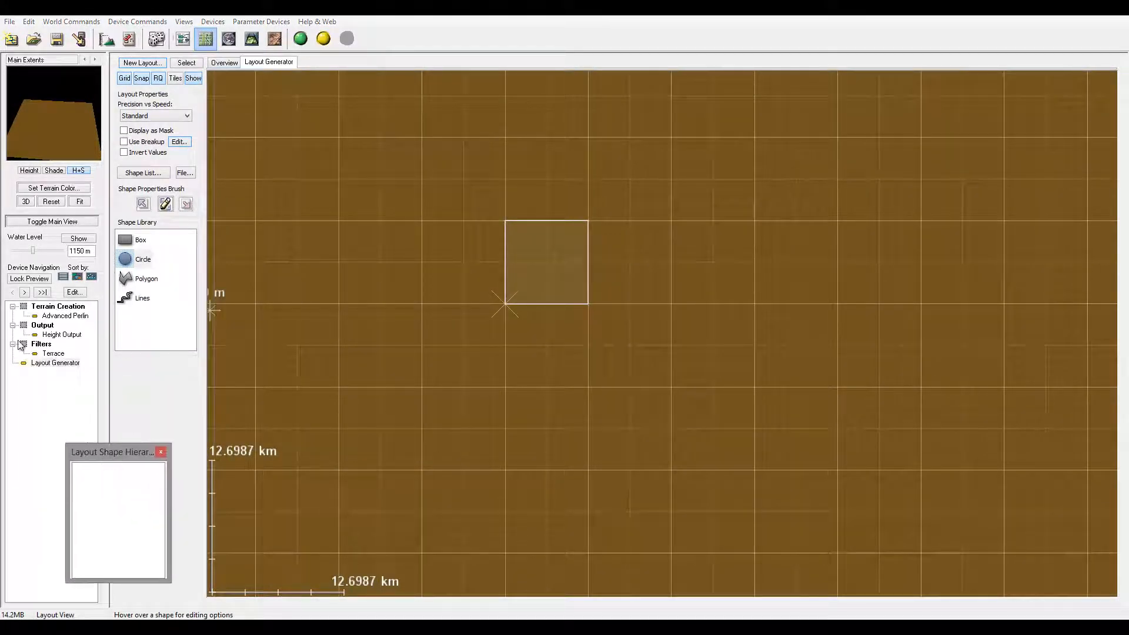
{"action": "left_click", "coordinate": [54, 362]}
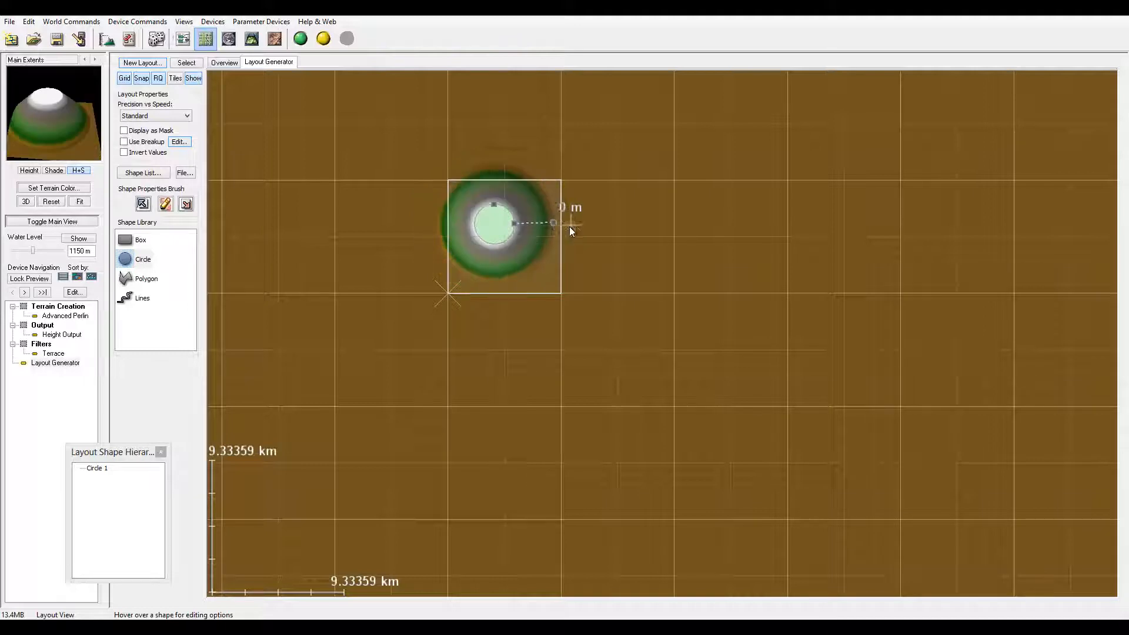
{"action": "left_click_drag", "start_coordinate": [569, 230], "coordinate": [493, 205]}
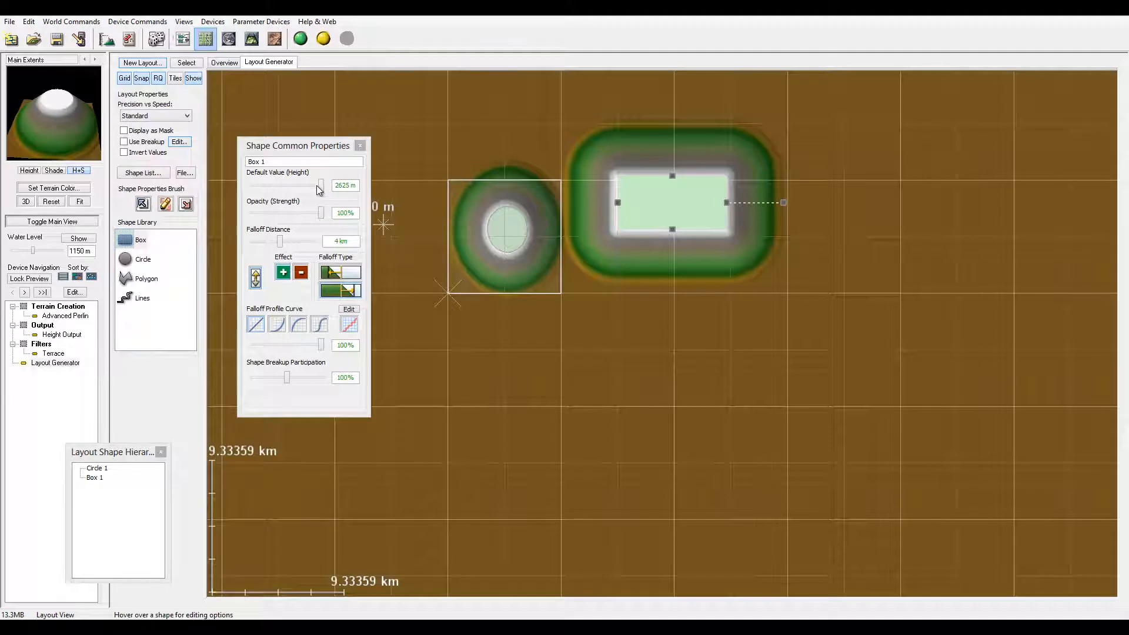
Step: Try the box shape's height, opacity and falloff sliders, ending at 2625 m, 100% strength and a narrow falloff
{"action": "left_click_drag", "start_coordinate": [320, 185], "coordinate": [271, 185]}
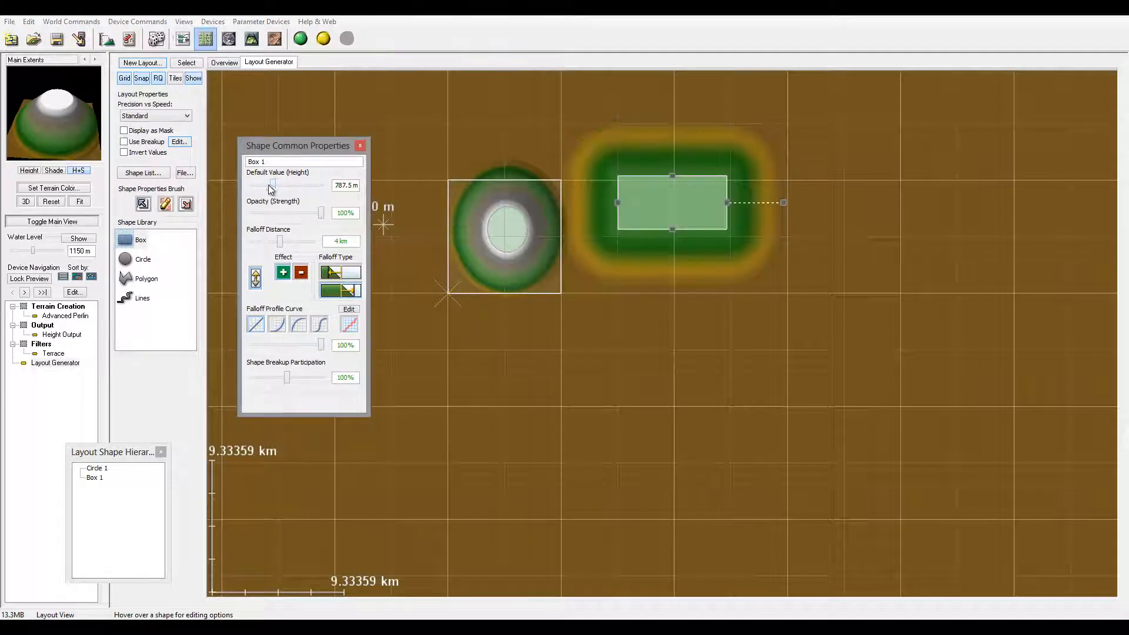
{"action": "left_click_drag", "start_coordinate": [271, 188], "coordinate": [294, 188]}
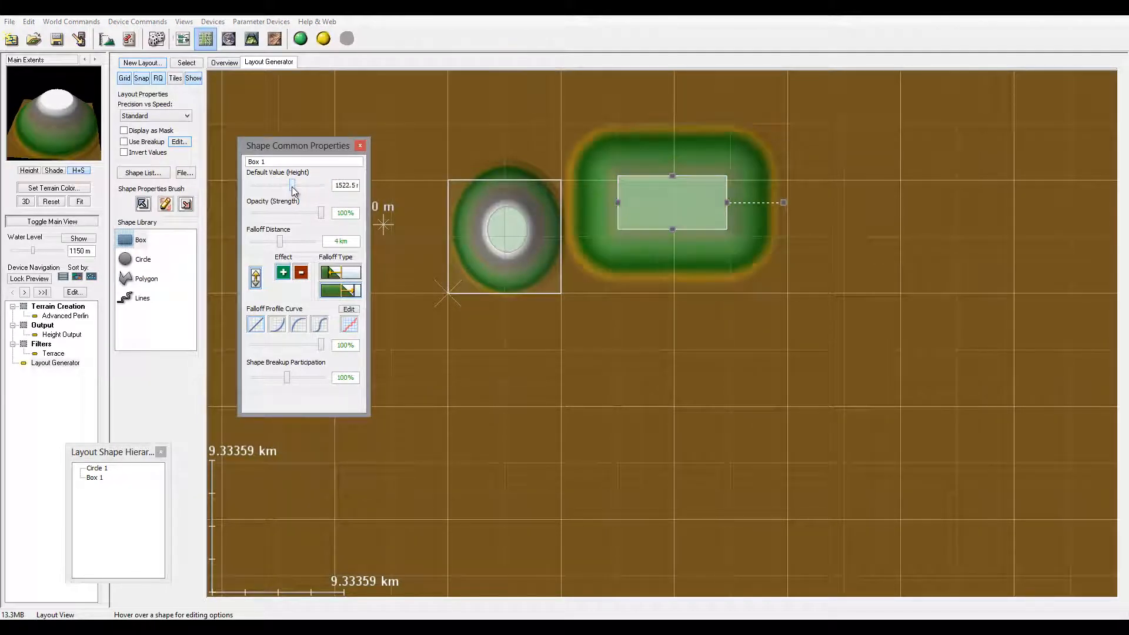
{"action": "left_click_drag", "start_coordinate": [292, 184], "coordinate": [316, 185]}
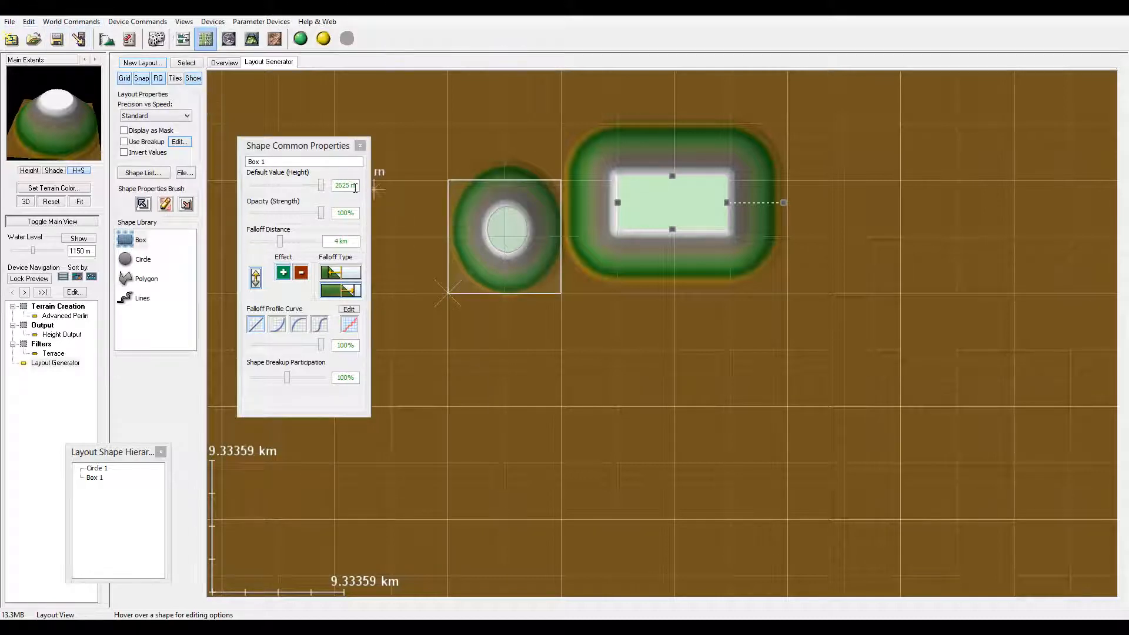
{"action": "left_click_drag", "start_coordinate": [319, 213], "coordinate": [280, 213]}
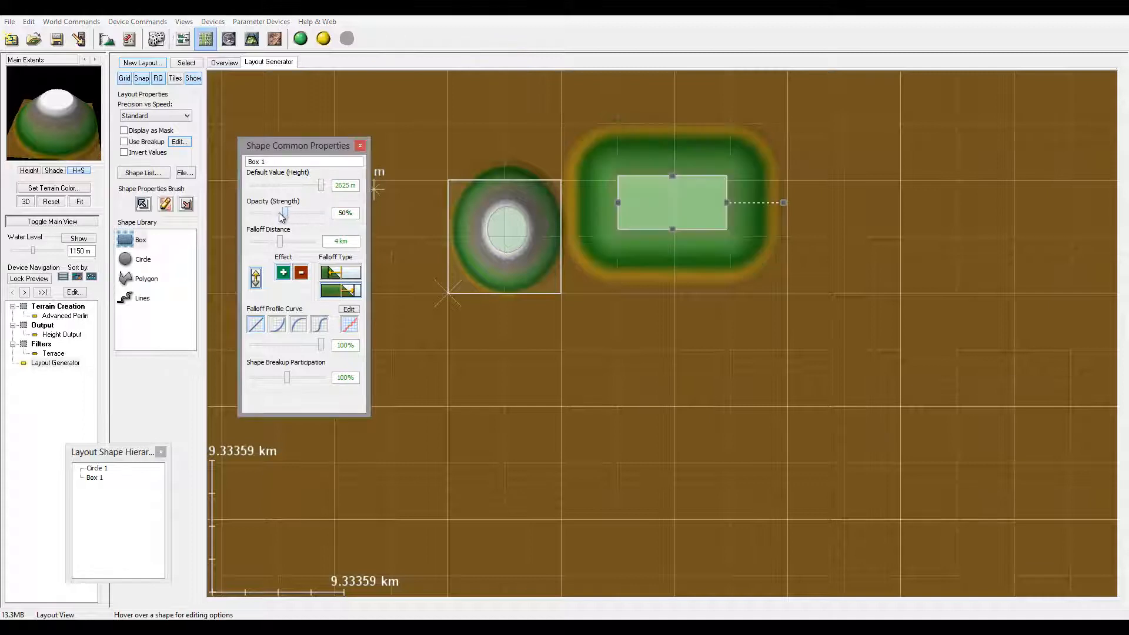
{"action": "left_click_drag", "start_coordinate": [284, 213], "coordinate": [320, 213]}
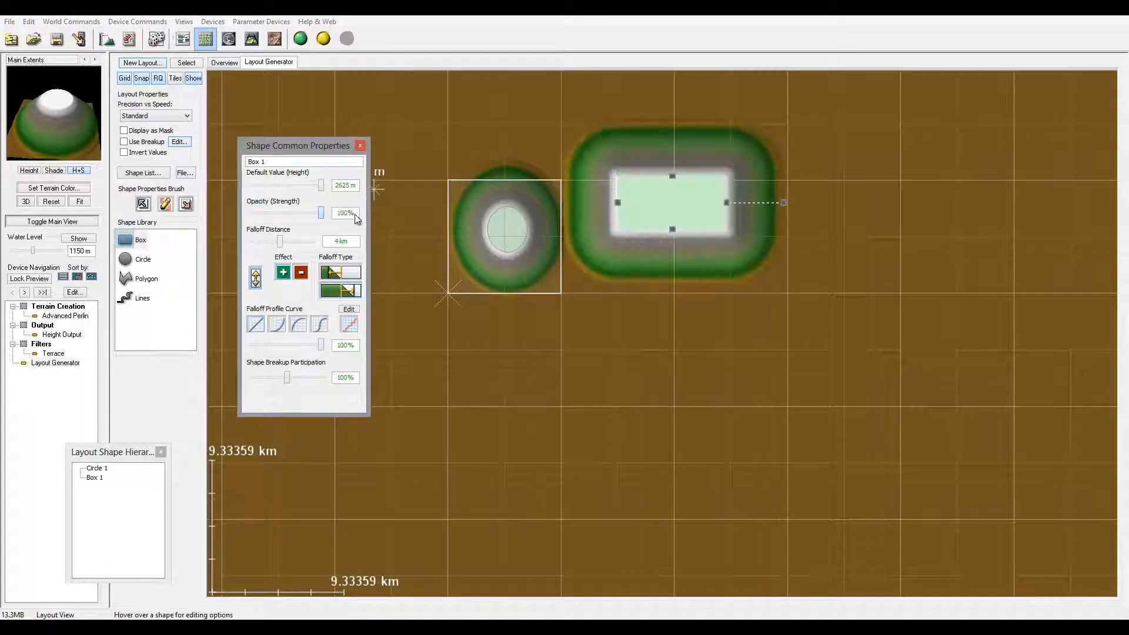
{"action": "left_click_drag", "start_coordinate": [280, 241], "coordinate": [294, 241]}
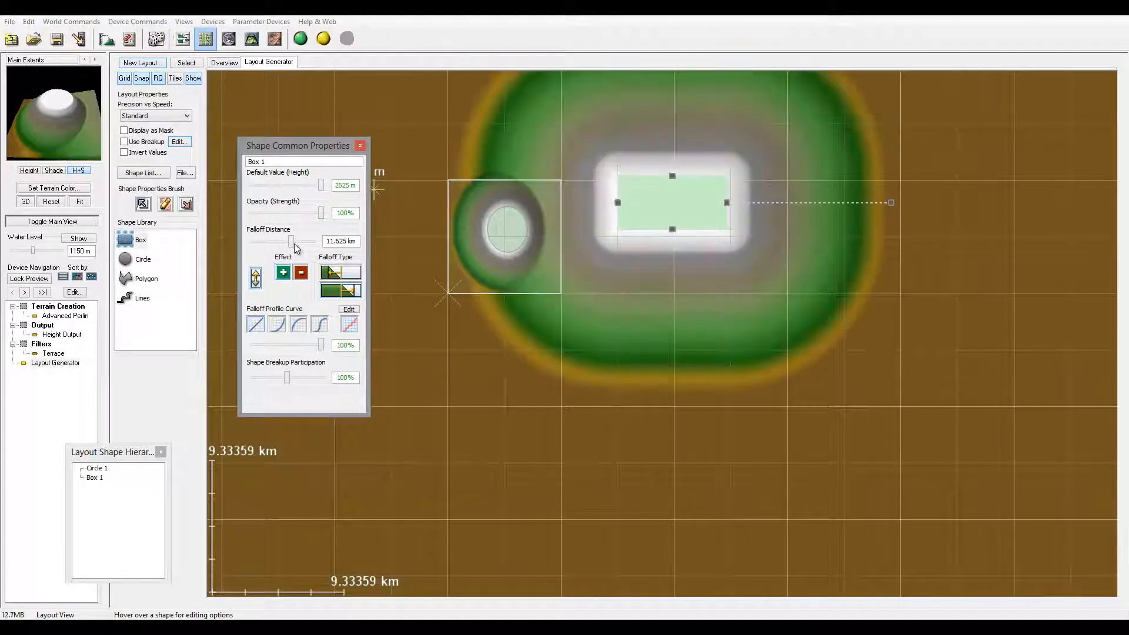
{"action": "left_click_drag", "start_coordinate": [292, 242], "coordinate": [269, 242]}
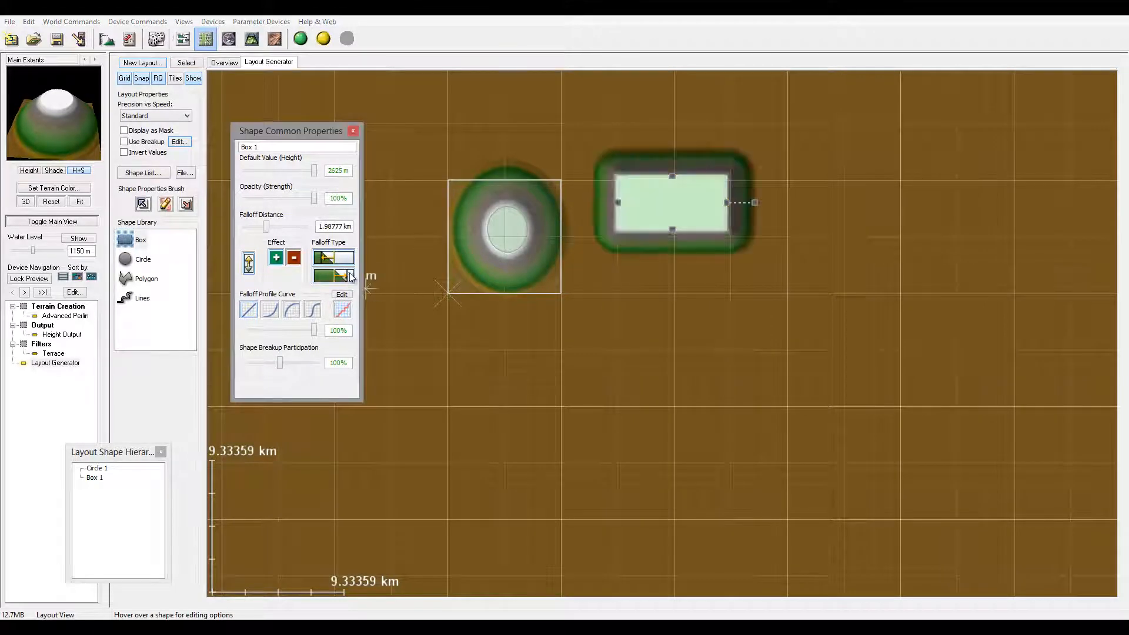
Step: Set the box's falloff type, widen the falloff distance to about 3.56 km and choose a linear profile
{"action": "left_click", "coordinate": [332, 256]}
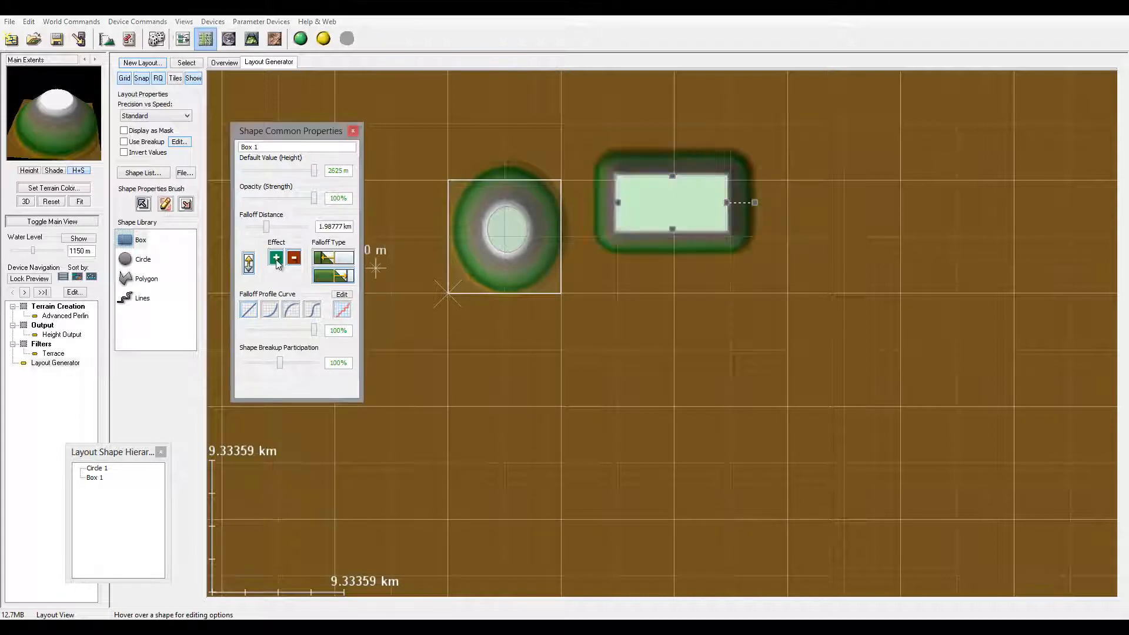
{"action": "left_click_drag", "start_coordinate": [252, 225], "coordinate": [281, 225]}
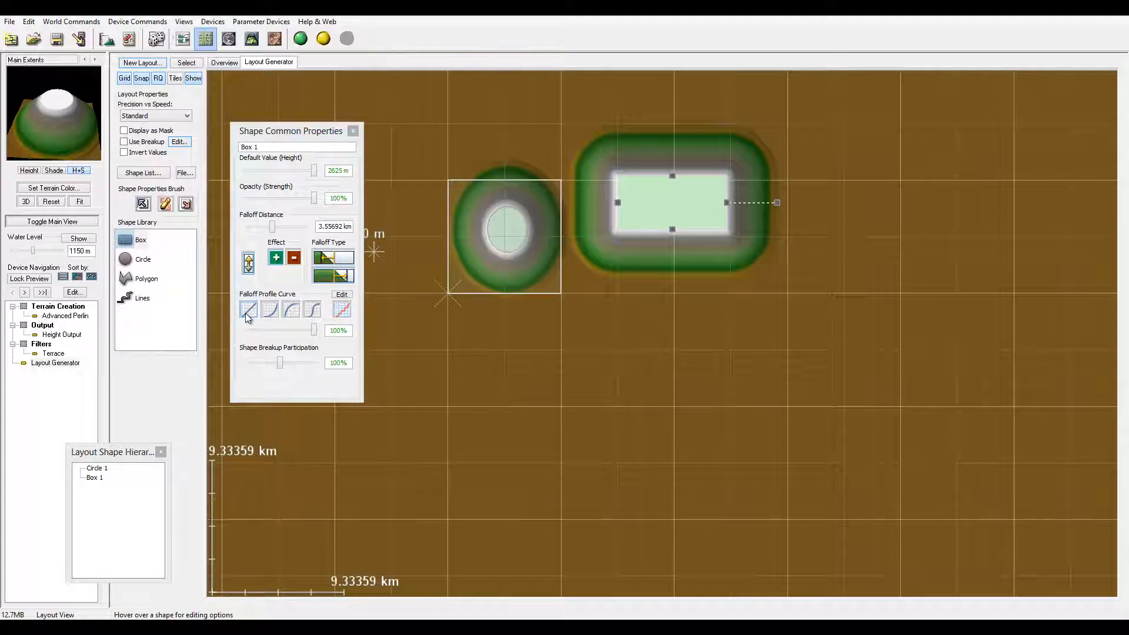
{"action": "left_click", "coordinate": [269, 311]}
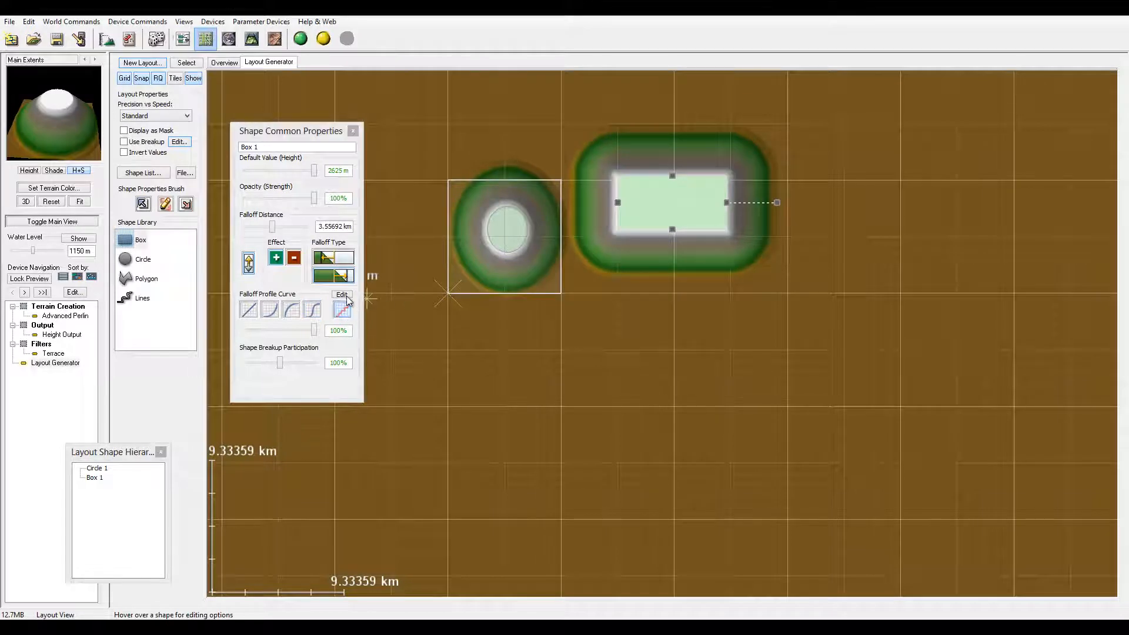
Step: Draw a custom falloff curve in the Curve Editor, accept it and set its strength to 87%
{"action": "left_click", "coordinate": [341, 294]}
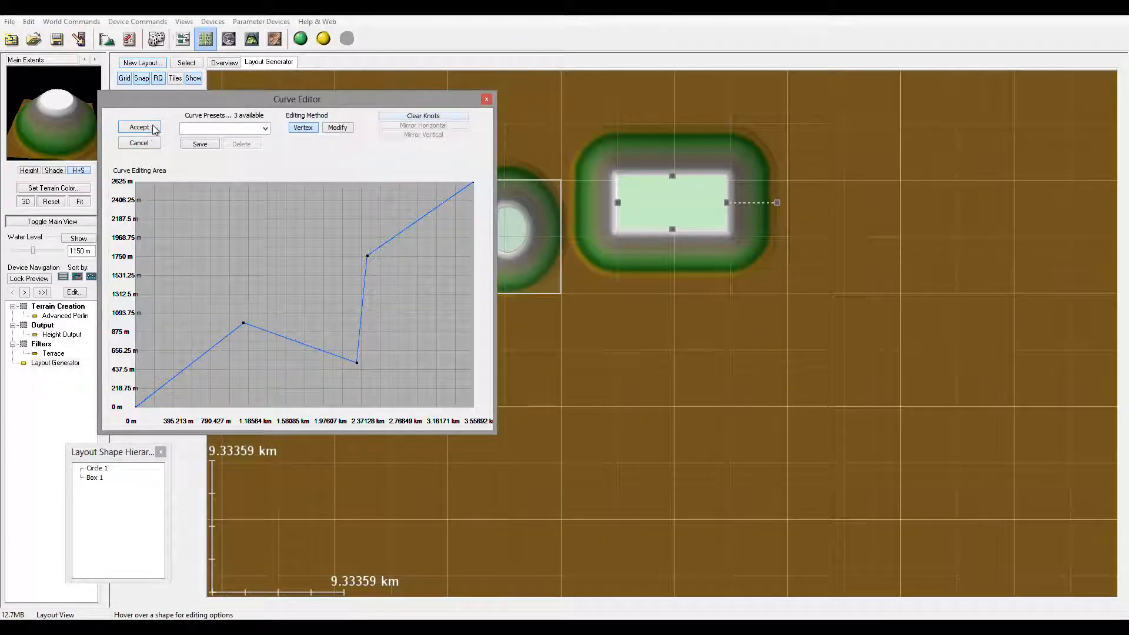
{"action": "left_click", "coordinate": [139, 127]}
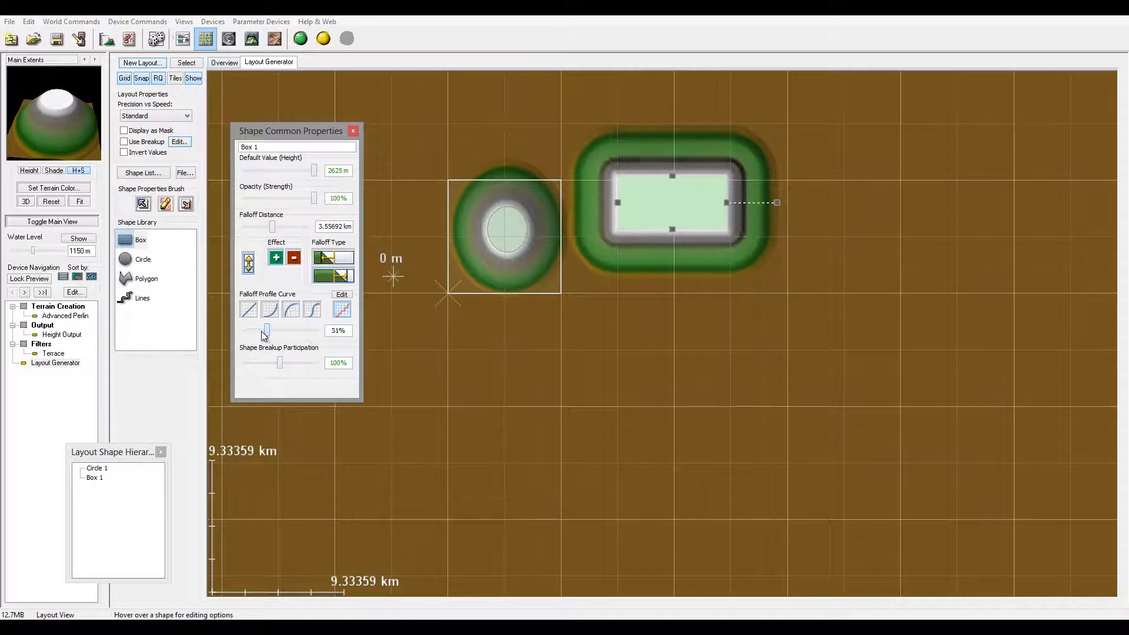
{"action": "left_click_drag", "start_coordinate": [267, 333], "coordinate": [293, 333]}
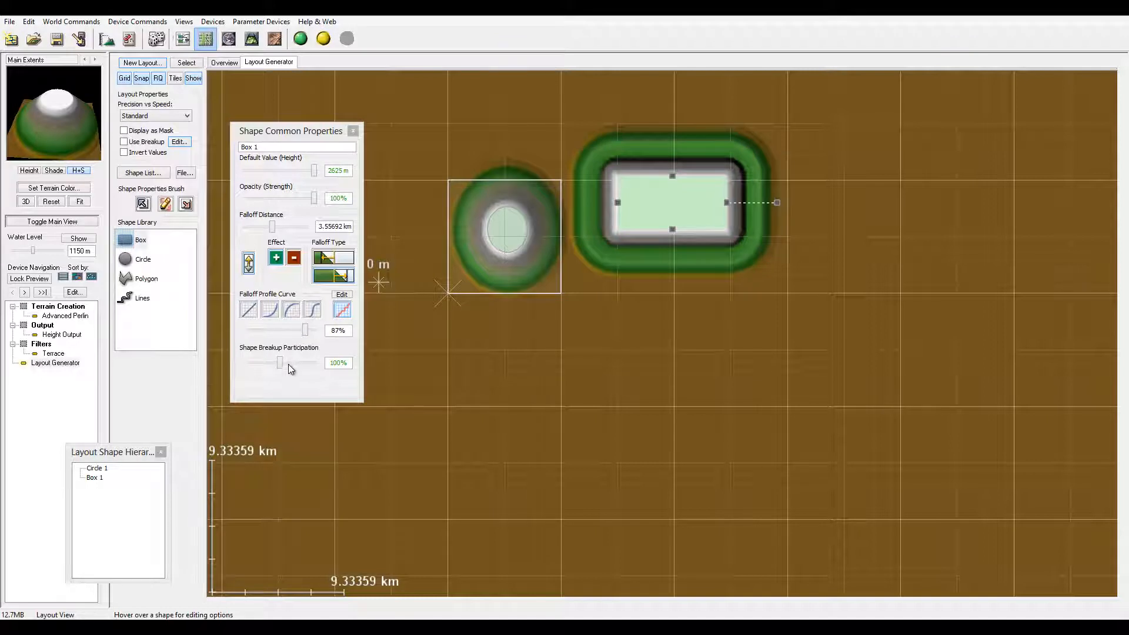
Step: Raise the box's shape breakup participation to 150% and move the properties panel aside
{"action": "left_click_drag", "start_coordinate": [281, 362], "coordinate": [305, 362]}
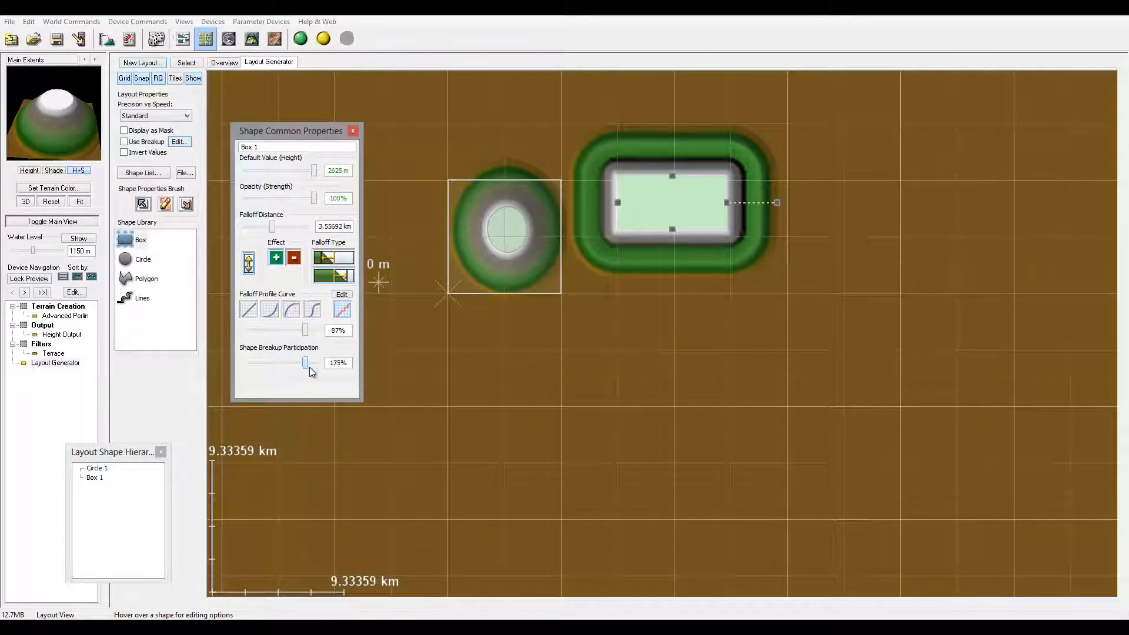
{"action": "left_click_drag", "start_coordinate": [304, 362], "coordinate": [297, 363]}
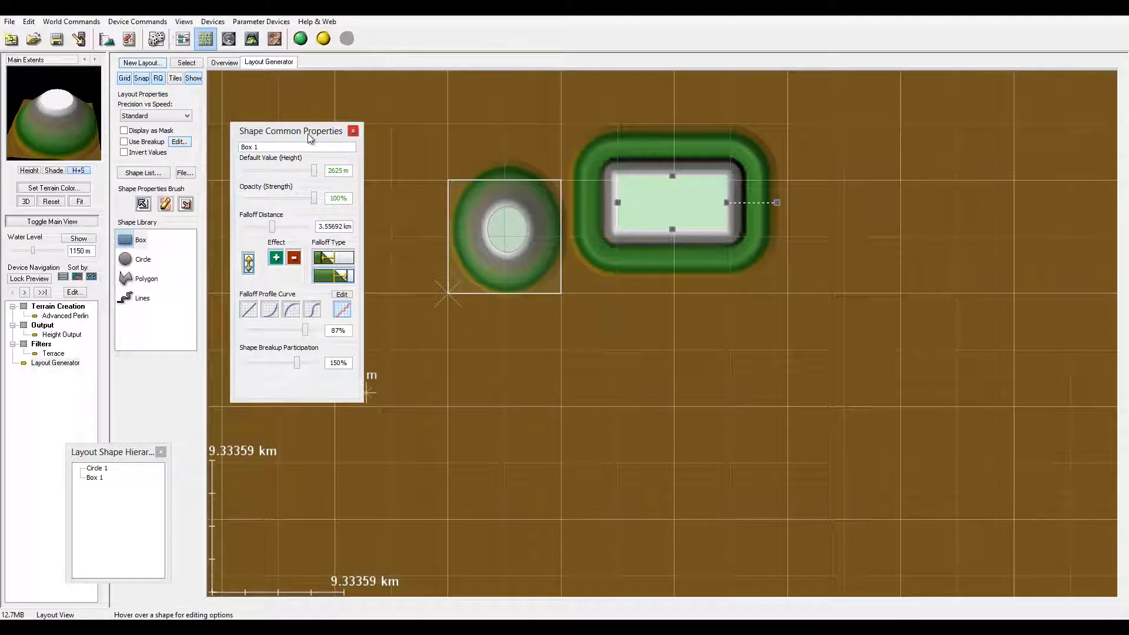
{"action": "left_click_drag", "start_coordinate": [291, 131], "coordinate": [980, 297]}
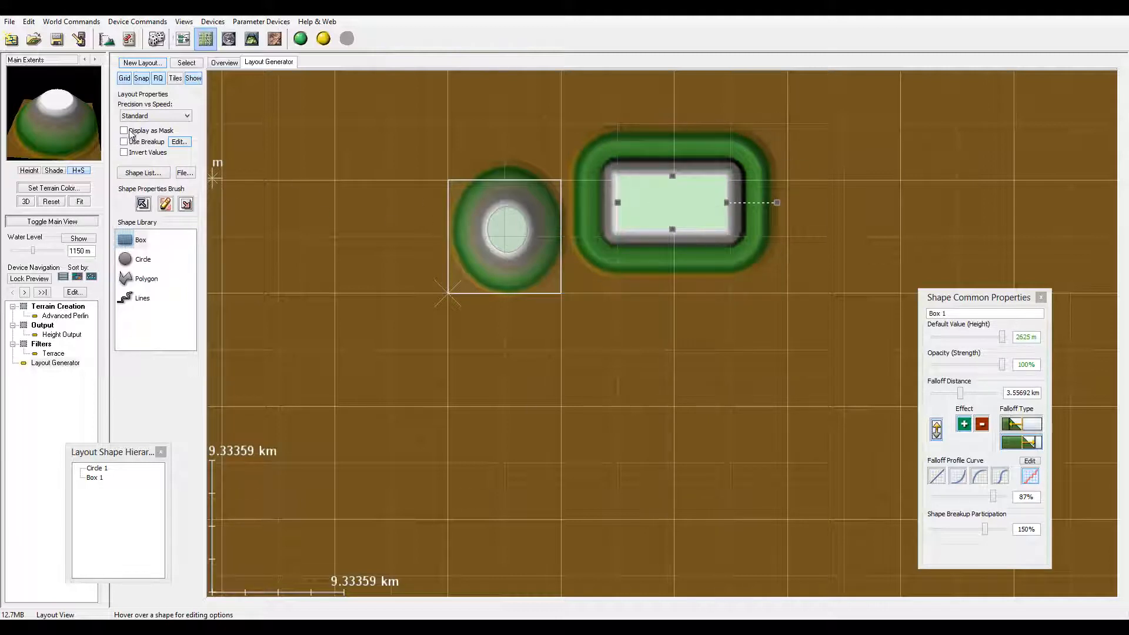
Step: Enable Use Breakup for the layout and adjust the Fractal Breakup amount in its dialog
{"action": "left_click", "coordinate": [123, 141]}
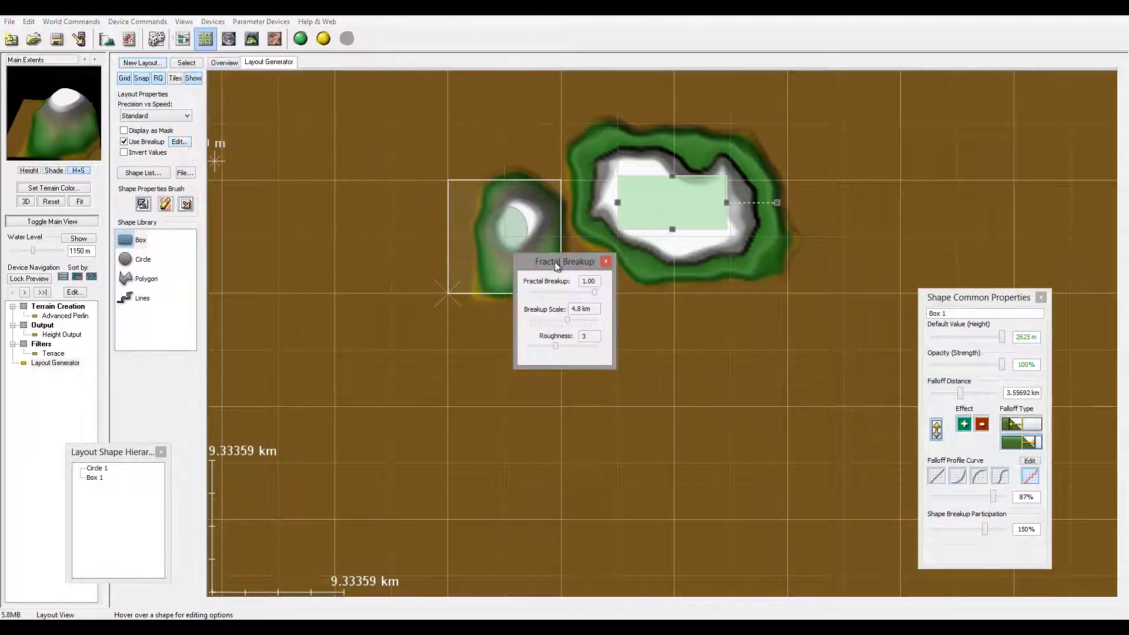
{"action": "left_click_drag", "start_coordinate": [563, 261], "coordinate": [401, 337]}
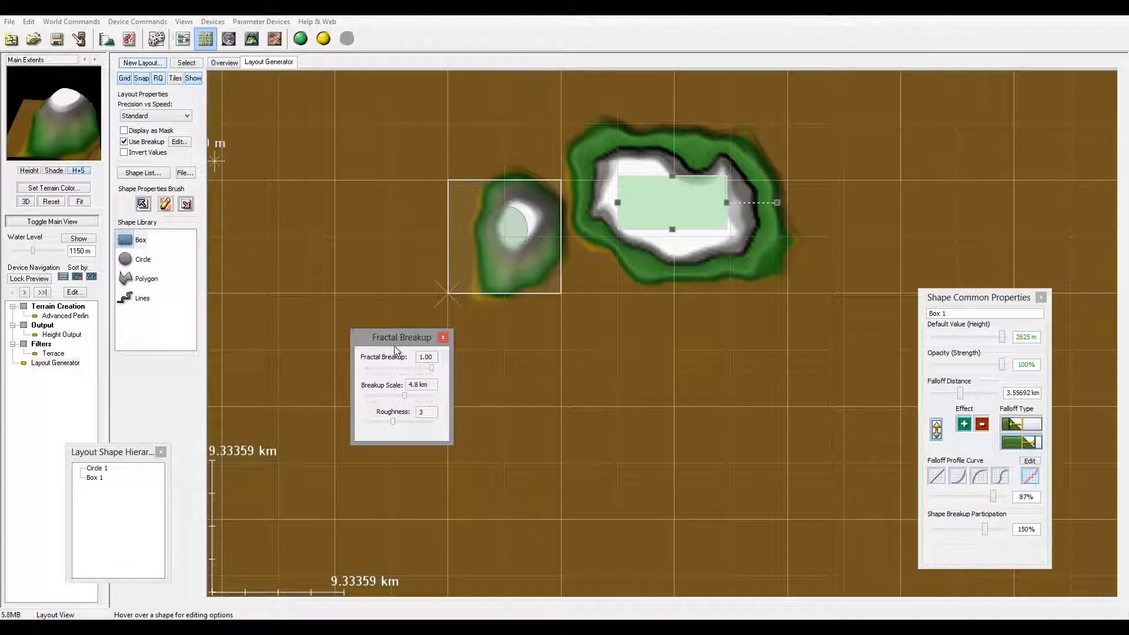
{"action": "left_click_drag", "start_coordinate": [432, 368], "coordinate": [378, 368]}
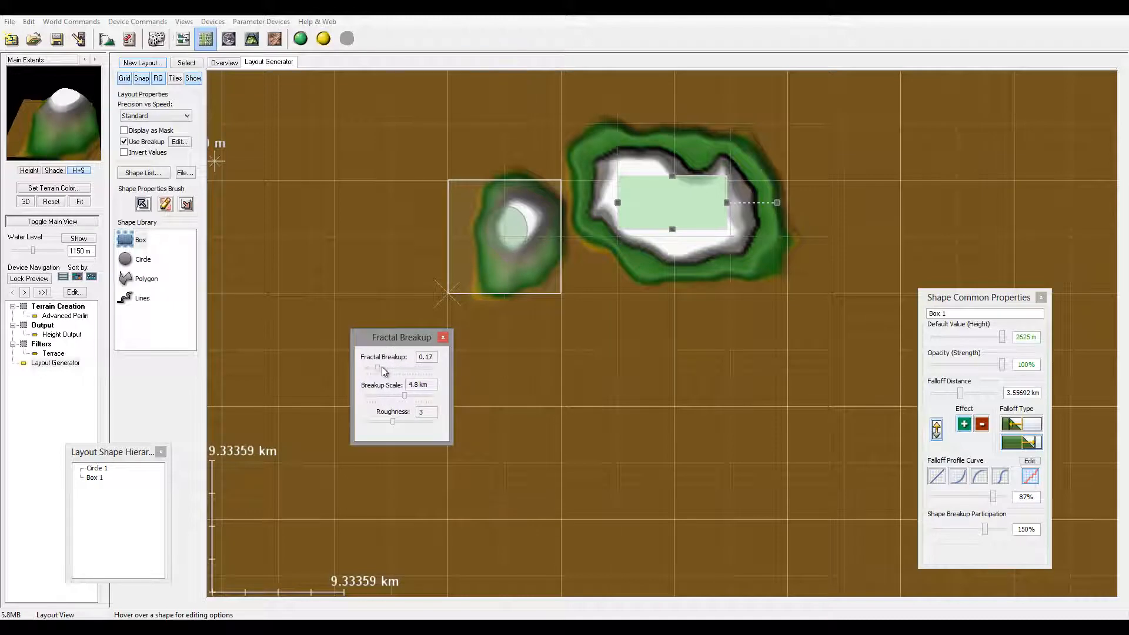
{"action": "left_click_drag", "start_coordinate": [378, 369], "coordinate": [411, 369]}
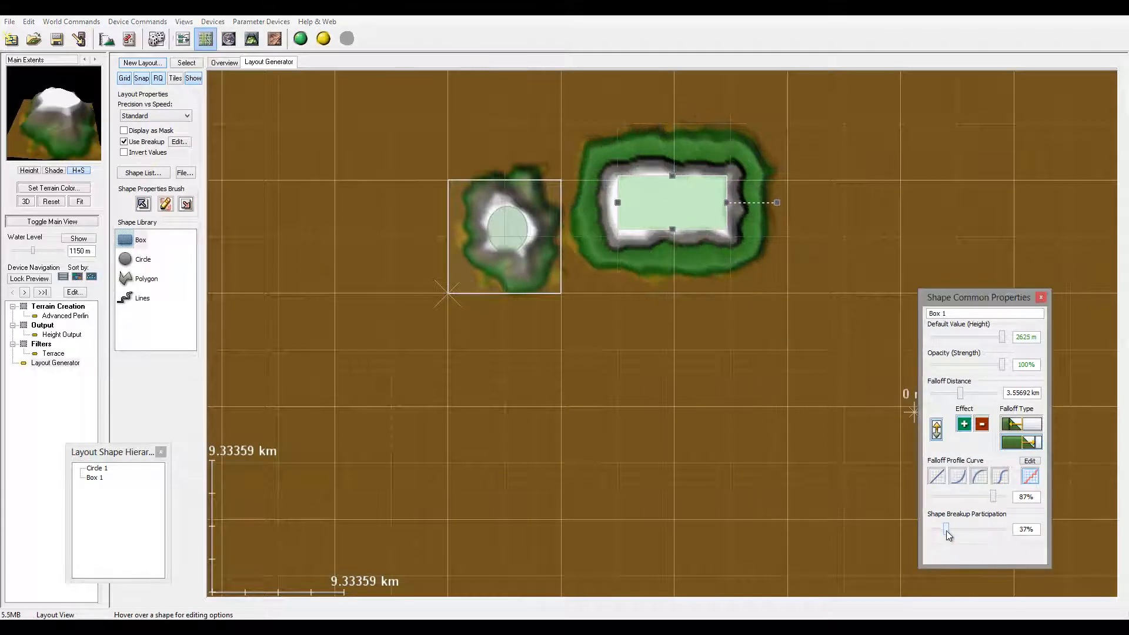
Step: Tune the box's shape breakup participation between 112% and 200%, settling at about 137%
{"action": "left_click_drag", "start_coordinate": [948, 530], "coordinate": [965, 530]}
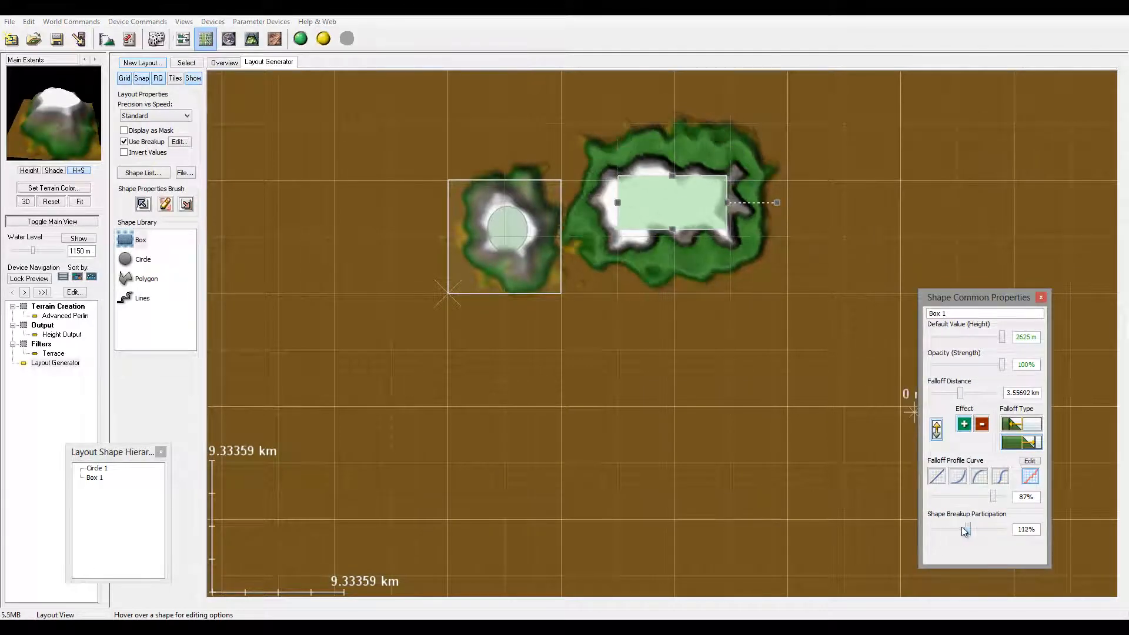
{"action": "left_click_drag", "start_coordinate": [964, 529], "coordinate": [1004, 530]}
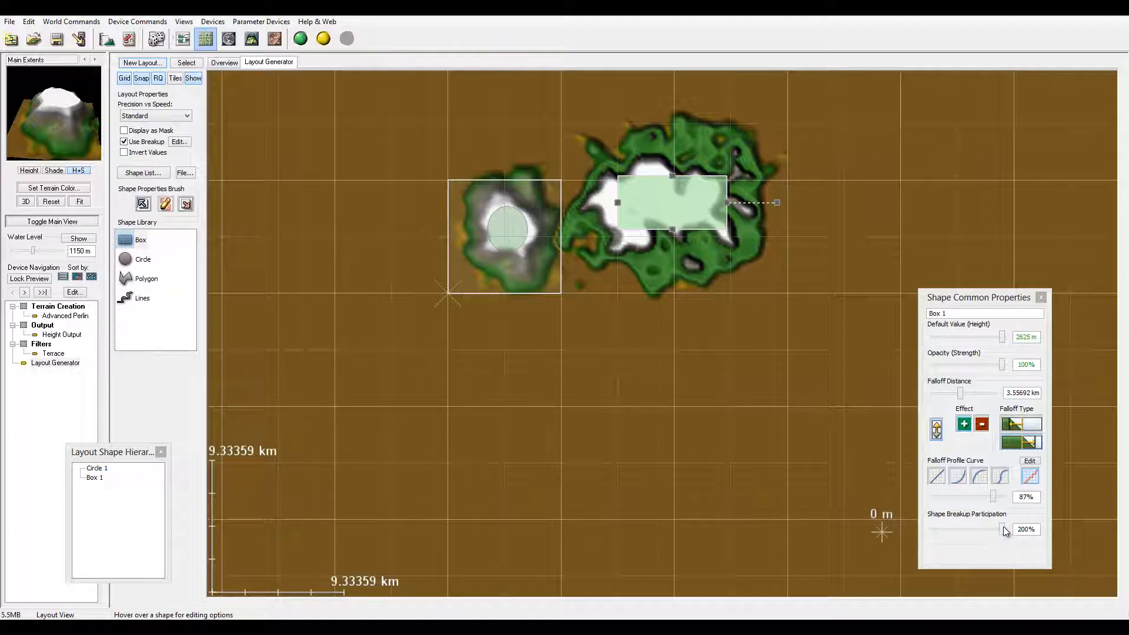
{"action": "left_click_drag", "start_coordinate": [1005, 530], "coordinate": [973, 530]}
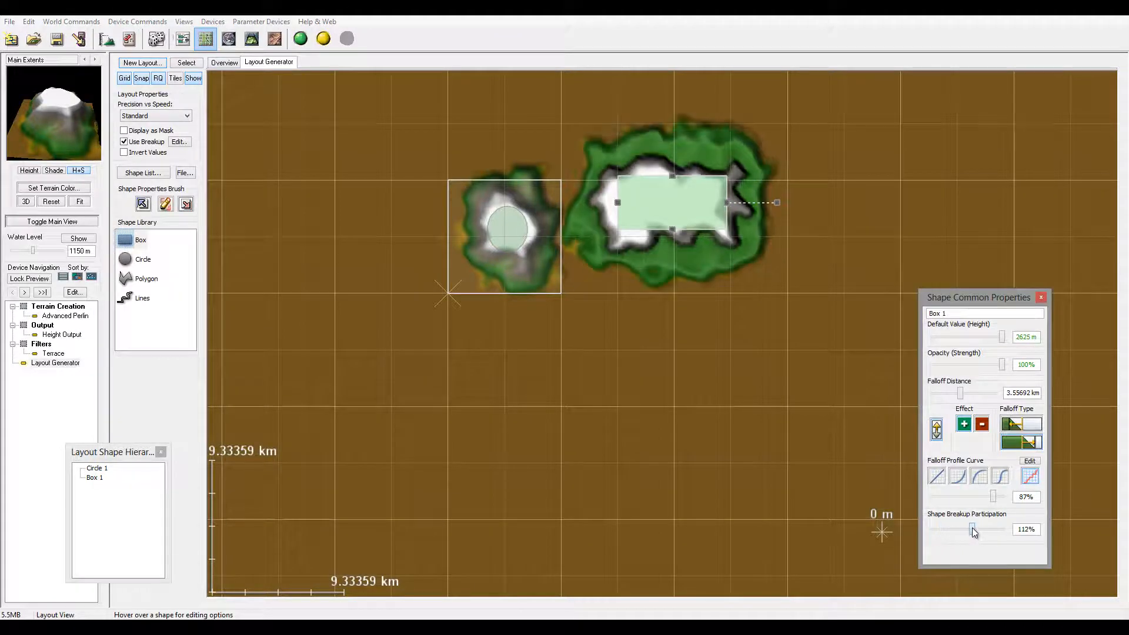
{"action": "left_click_drag", "start_coordinate": [972, 529], "coordinate": [984, 529]}
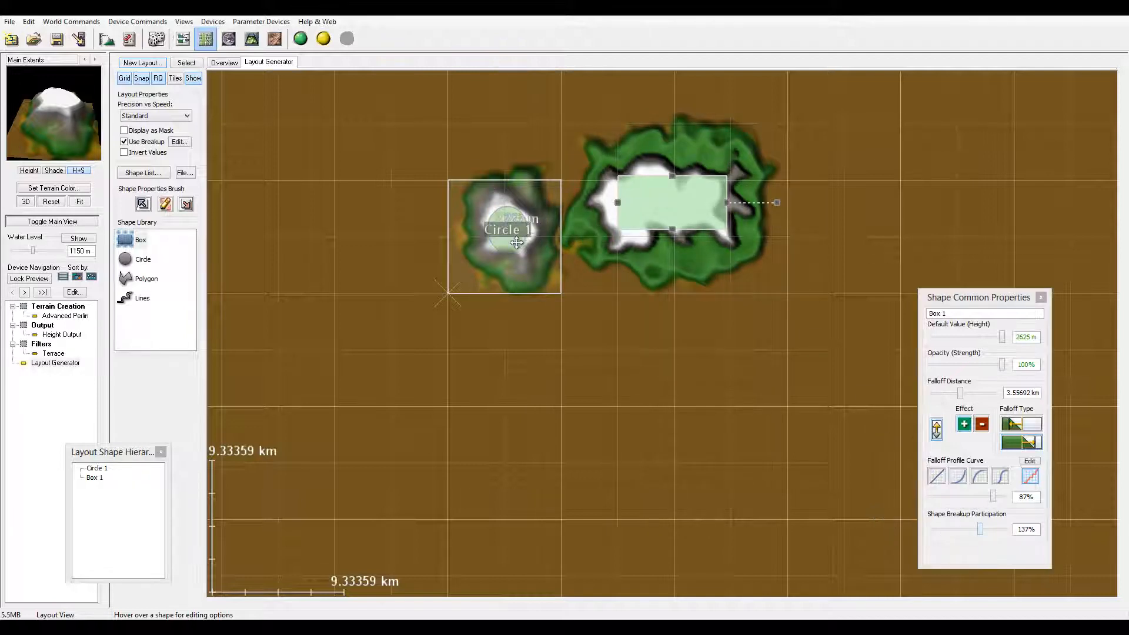
Step: Select the Circle 1 shape and change its shape breakup participation
{"action": "left_click", "coordinate": [96, 468]}
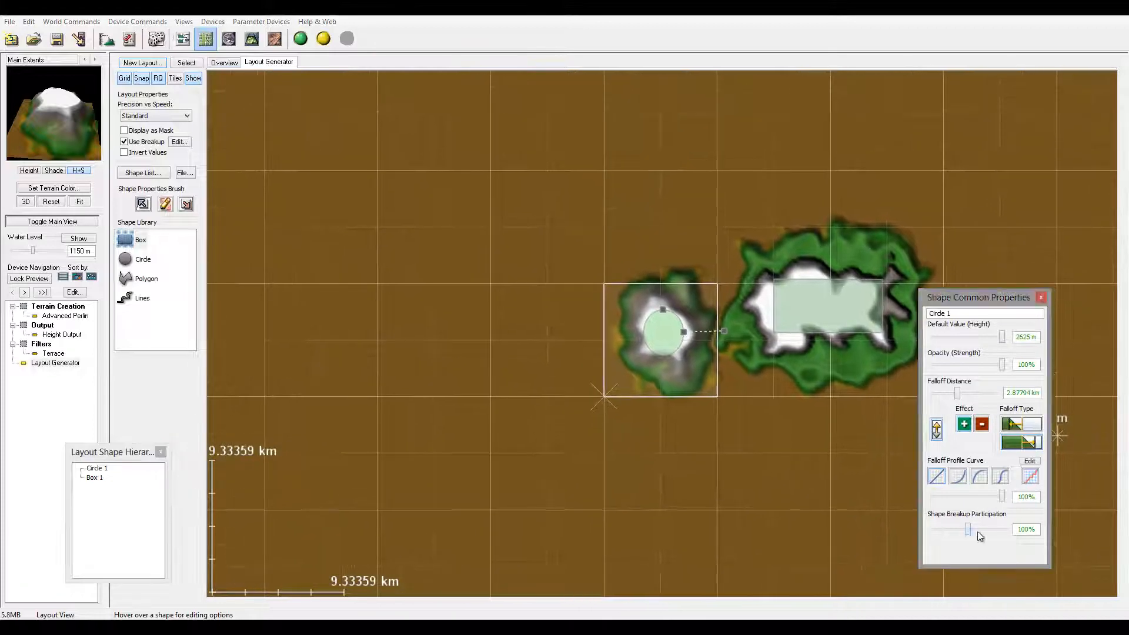
{"action": "left_click_drag", "start_coordinate": [968, 528], "coordinate": [1003, 528]}
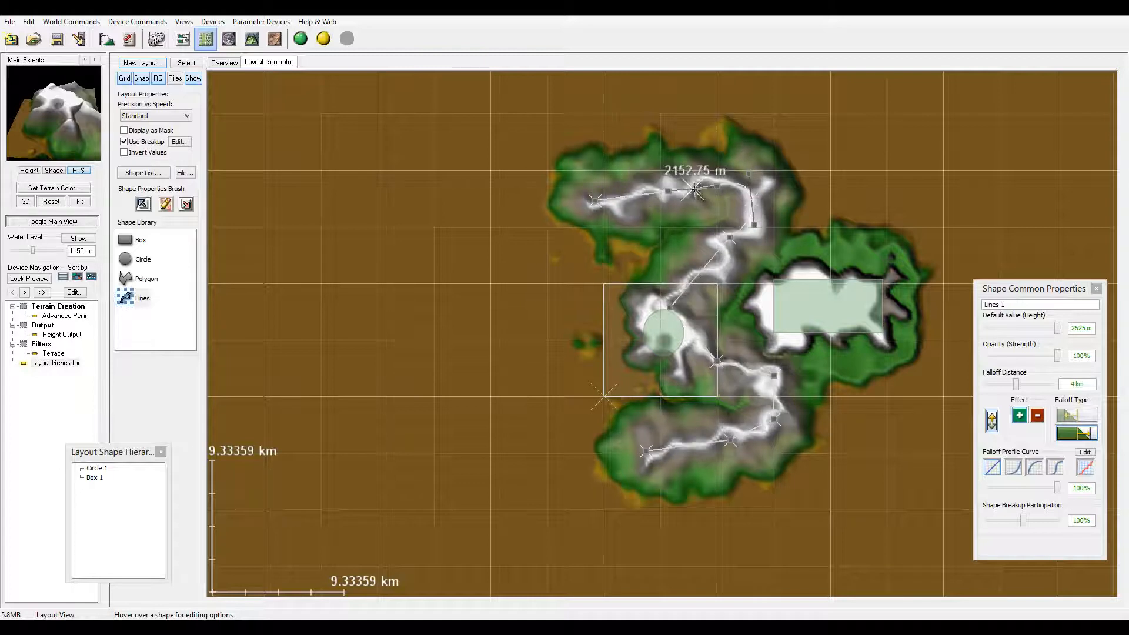
Step: Drag a vertex of the Lines 1 ridge shape so its upper section sweeps in an arc
{"action": "left_click_drag", "start_coordinate": [694, 190], "coordinate": [681, 159]}
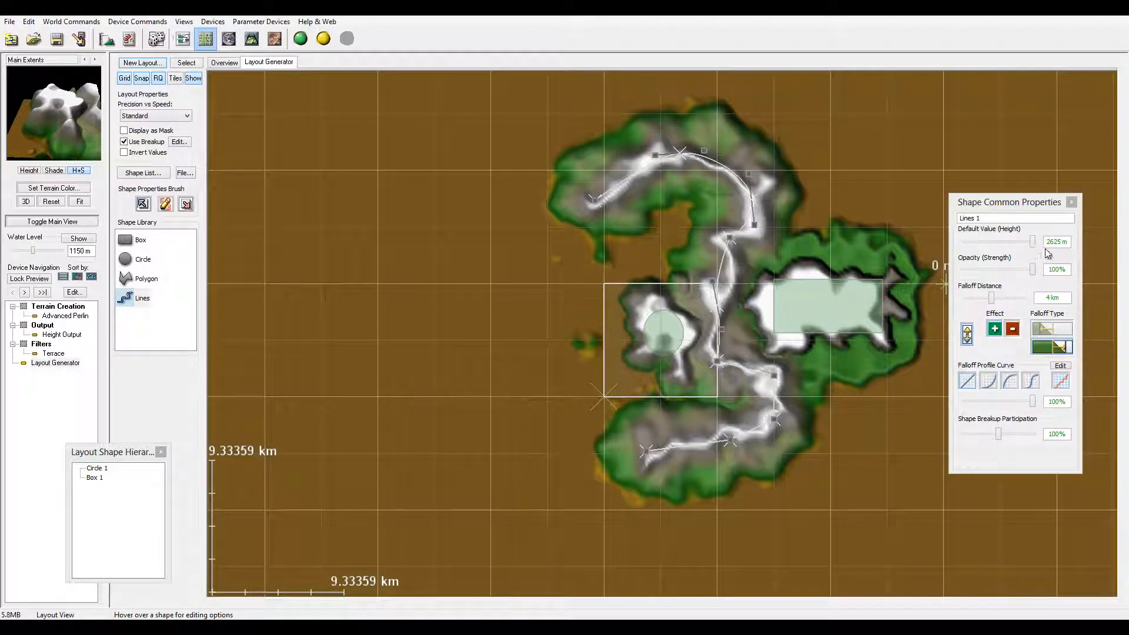
Step: Set the ridge line to about 2047 m height, 3.2 km falloff with a changed taper, and 125% breakup participation
{"action": "left_click_drag", "start_coordinate": [1034, 241], "coordinate": [1001, 241]}
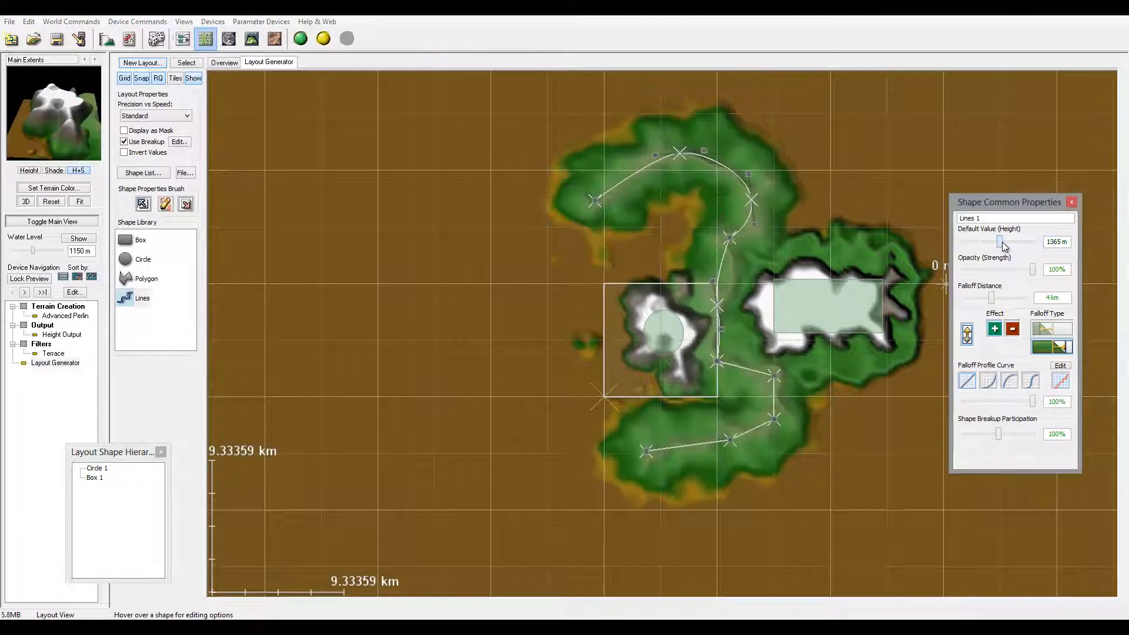
{"action": "left_click_drag", "start_coordinate": [1000, 241], "coordinate": [1034, 241]}
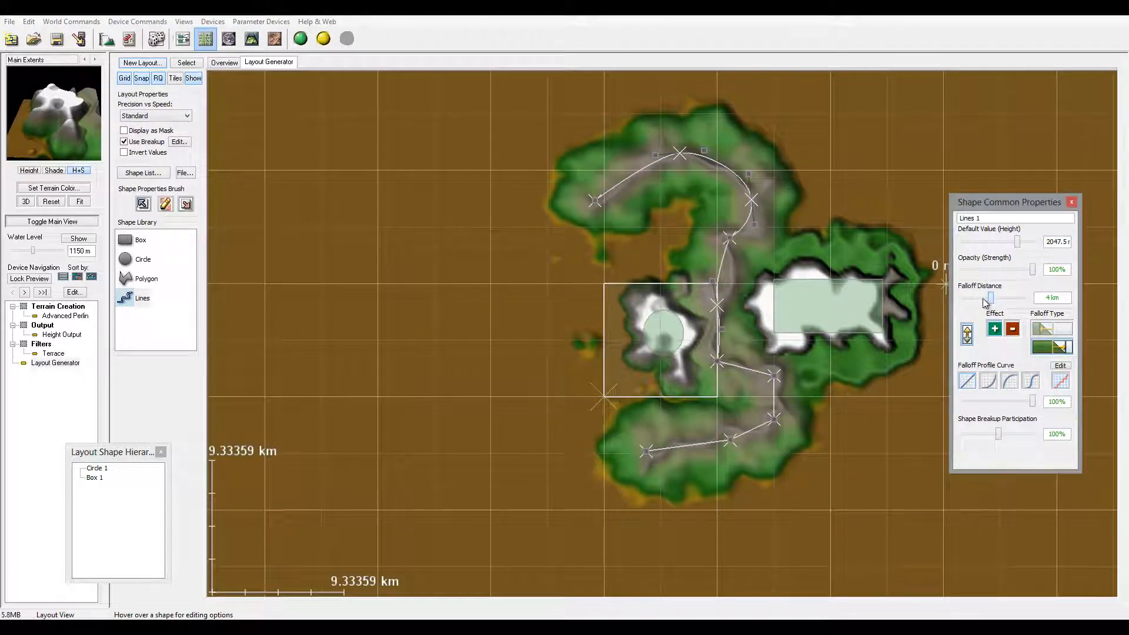
{"action": "left_click_drag", "start_coordinate": [993, 297], "coordinate": [989, 297]}
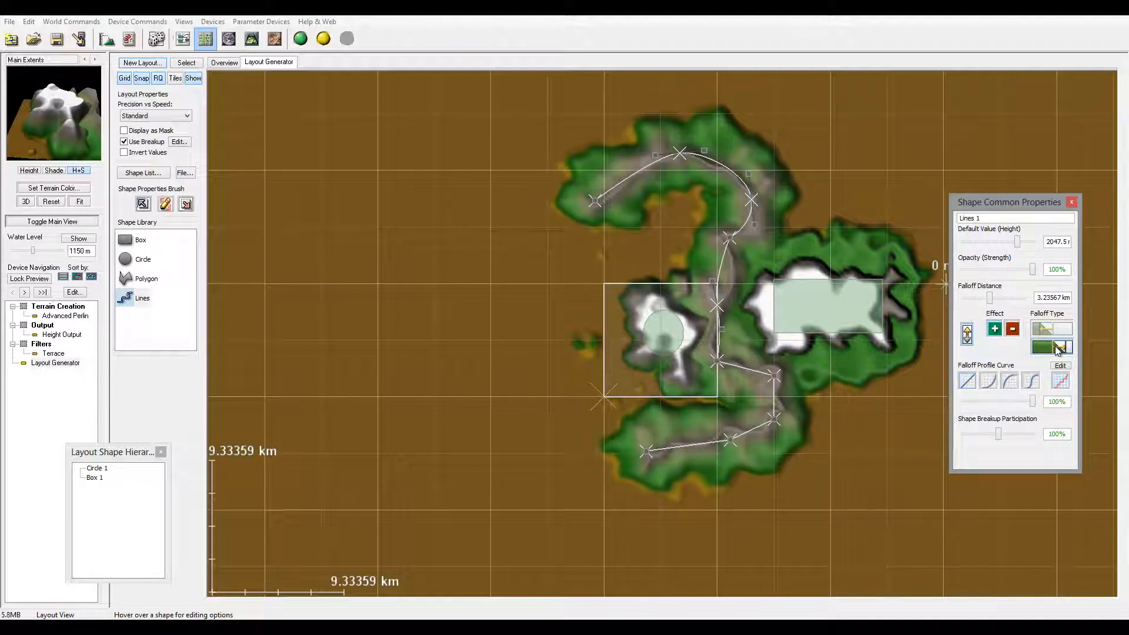
{"action": "left_click", "coordinate": [1052, 330]}
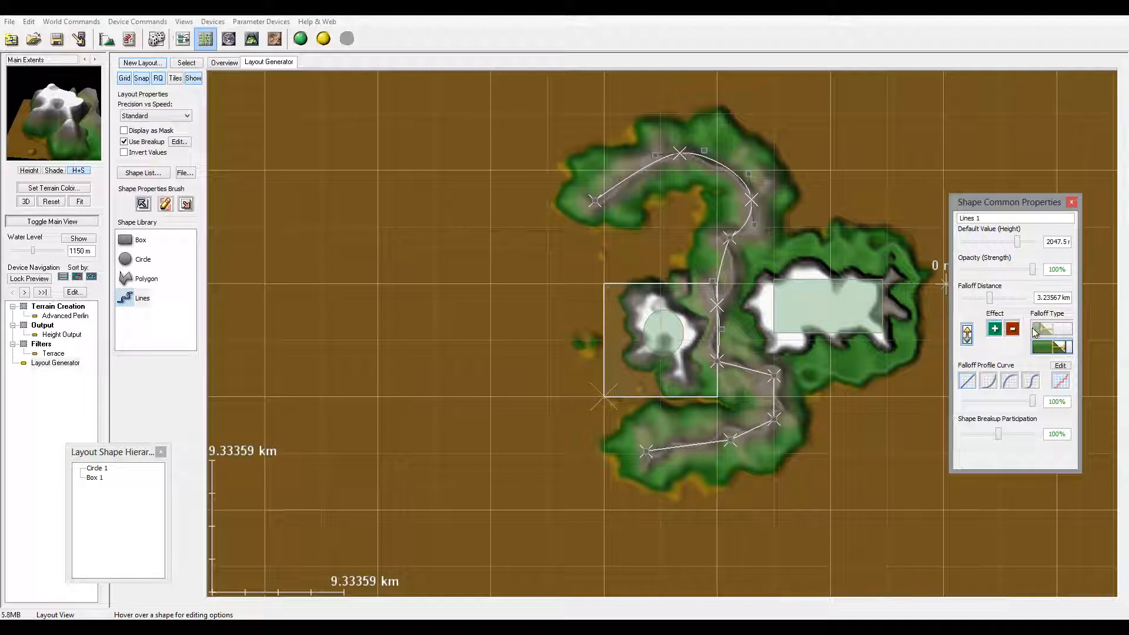
{"action": "mouse_move", "coordinate": [740, 207]}
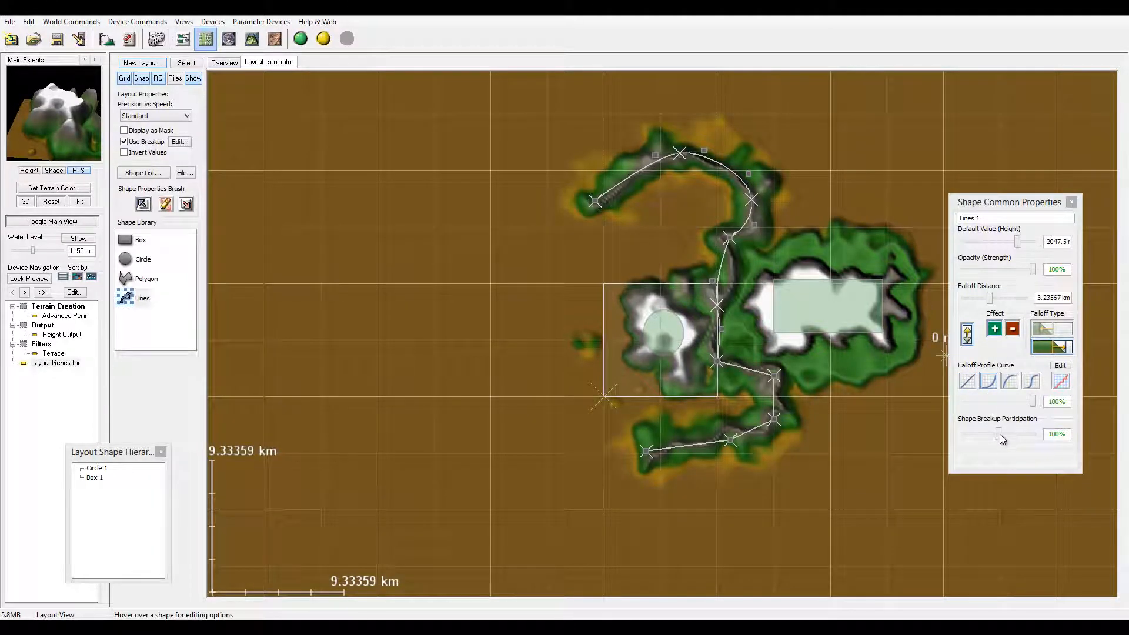
{"action": "left_click_drag", "start_coordinate": [997, 434], "coordinate": [1028, 434]}
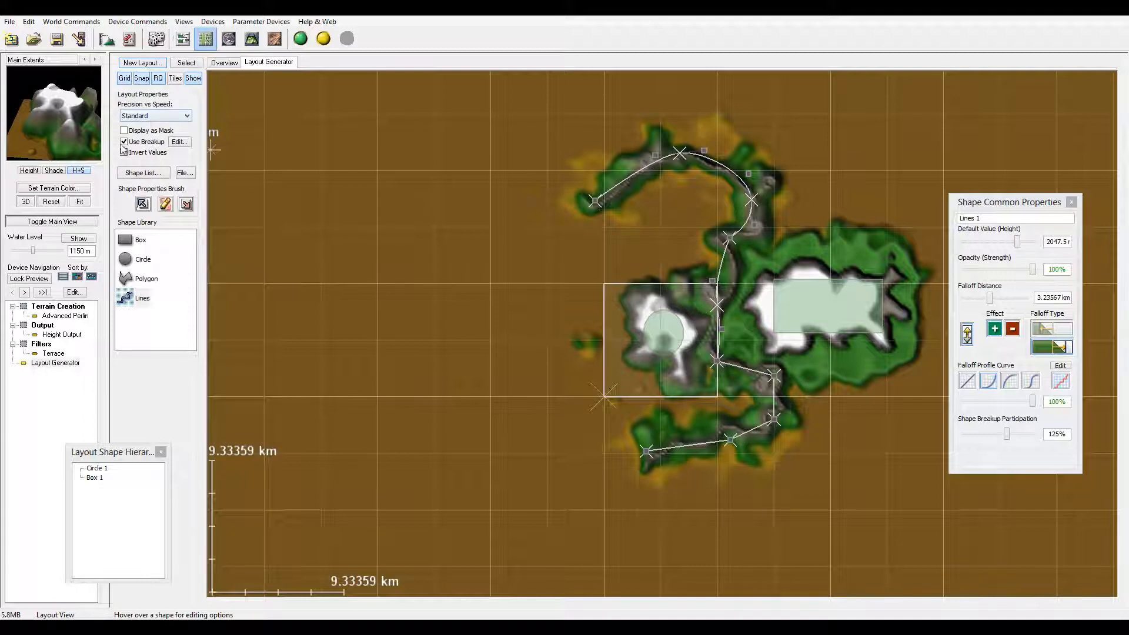
Step: Adjust the layout's fractal breakup amount in the breakup dialog and review the result
{"action": "left_click", "coordinate": [179, 142]}
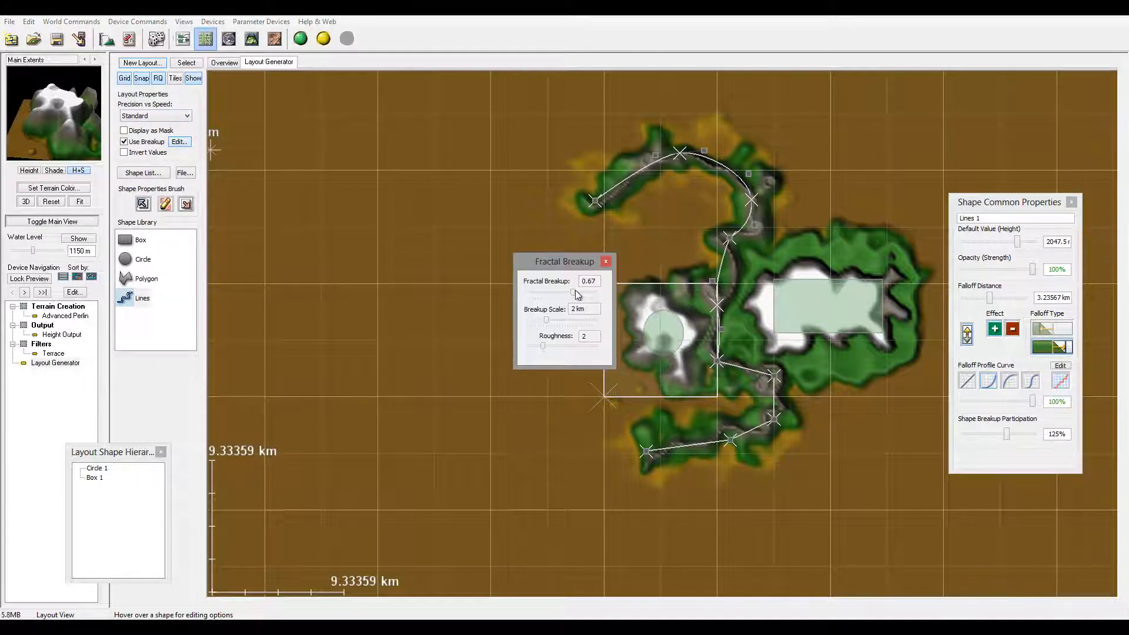
{"action": "left_click_drag", "start_coordinate": [575, 294], "coordinate": [583, 294]}
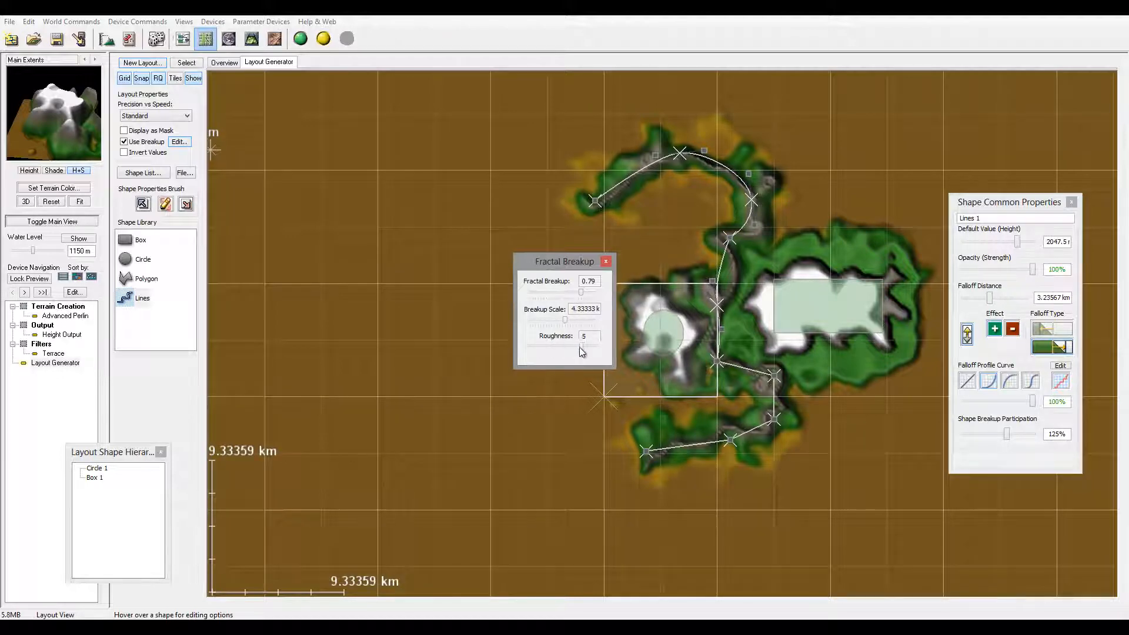
{"action": "left_click", "coordinate": [607, 261]}
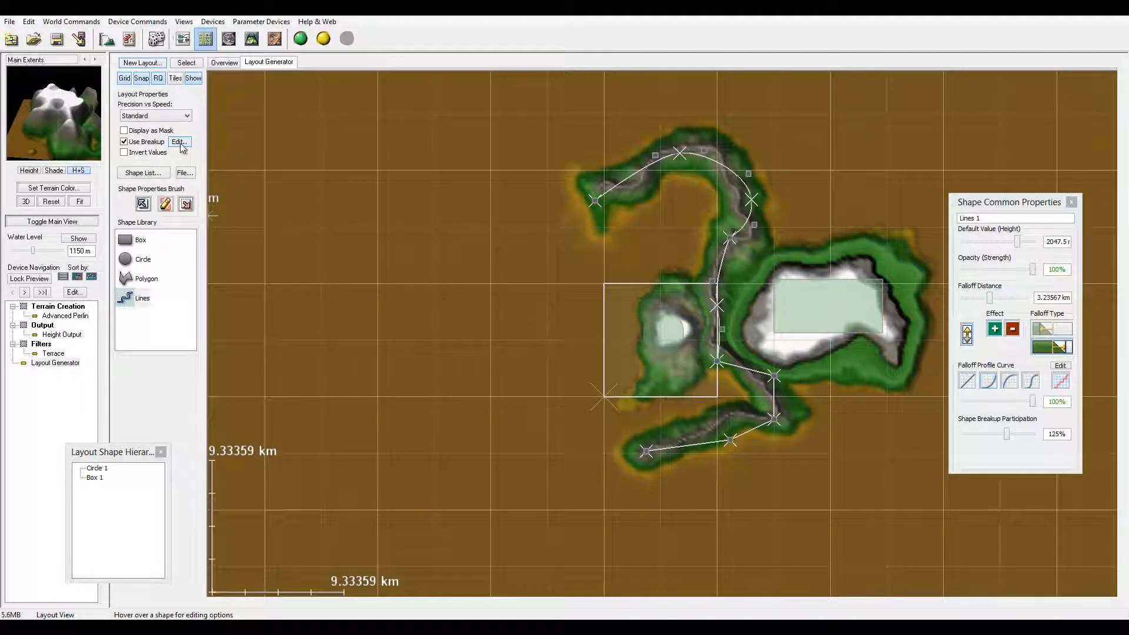
{"action": "left_click", "coordinate": [179, 141]}
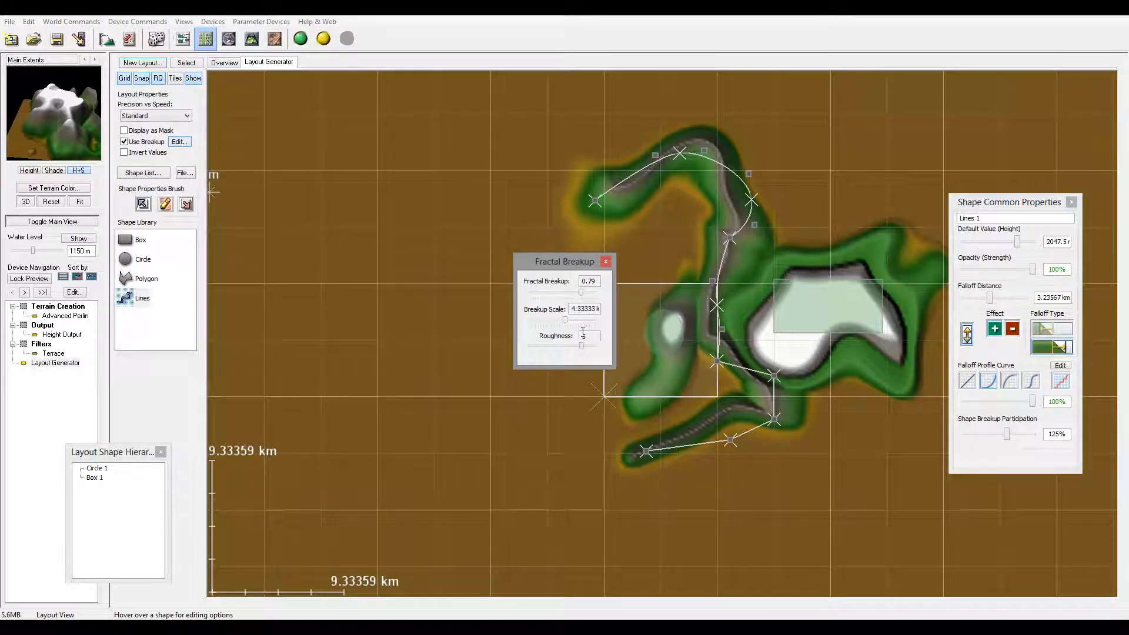
Step: Lower the fractal breakup to 0.21 with scale near 4.33 km and roughness 5, then close the dialog
{"action": "left_click", "coordinate": [607, 261]}
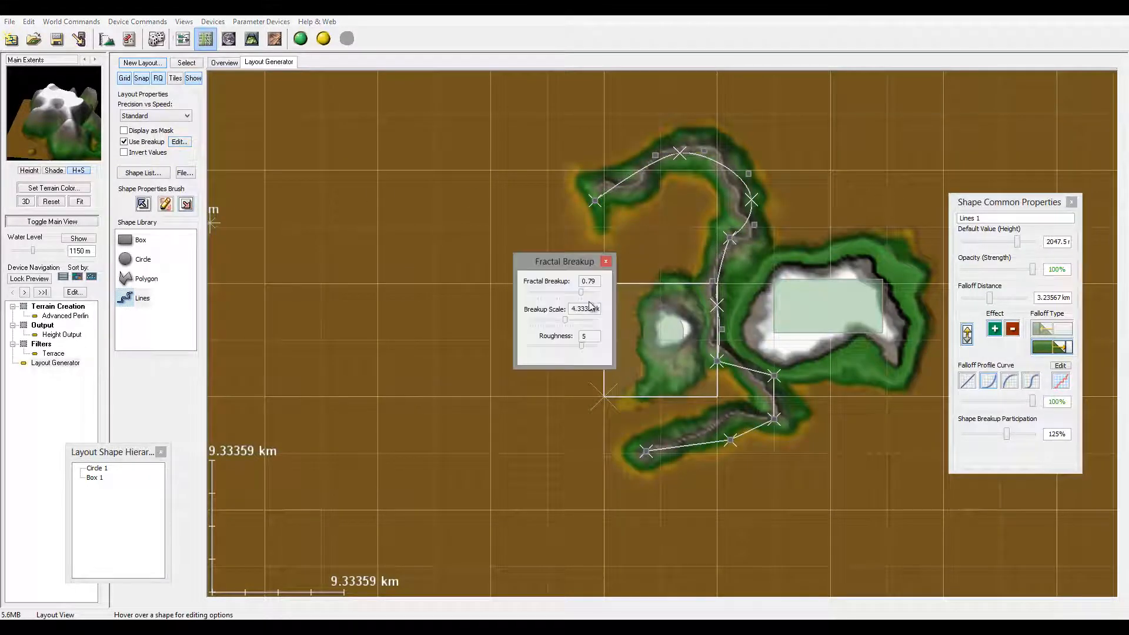
{"action": "left_click_drag", "start_coordinate": [579, 292], "coordinate": [543, 292]}
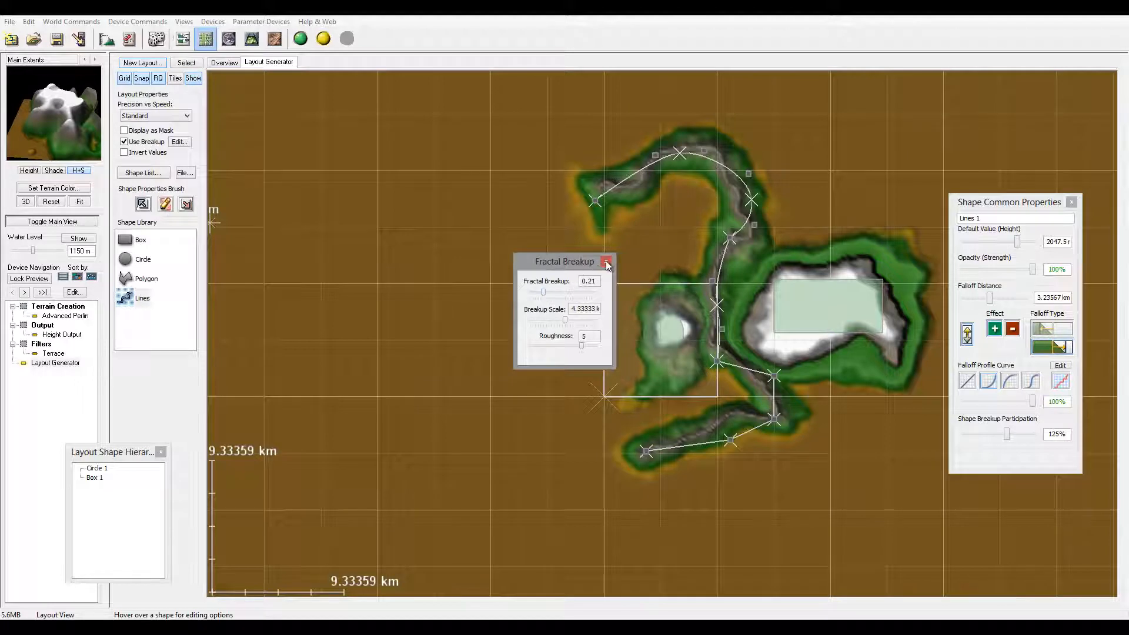
{"action": "left_click", "coordinate": [607, 261]}
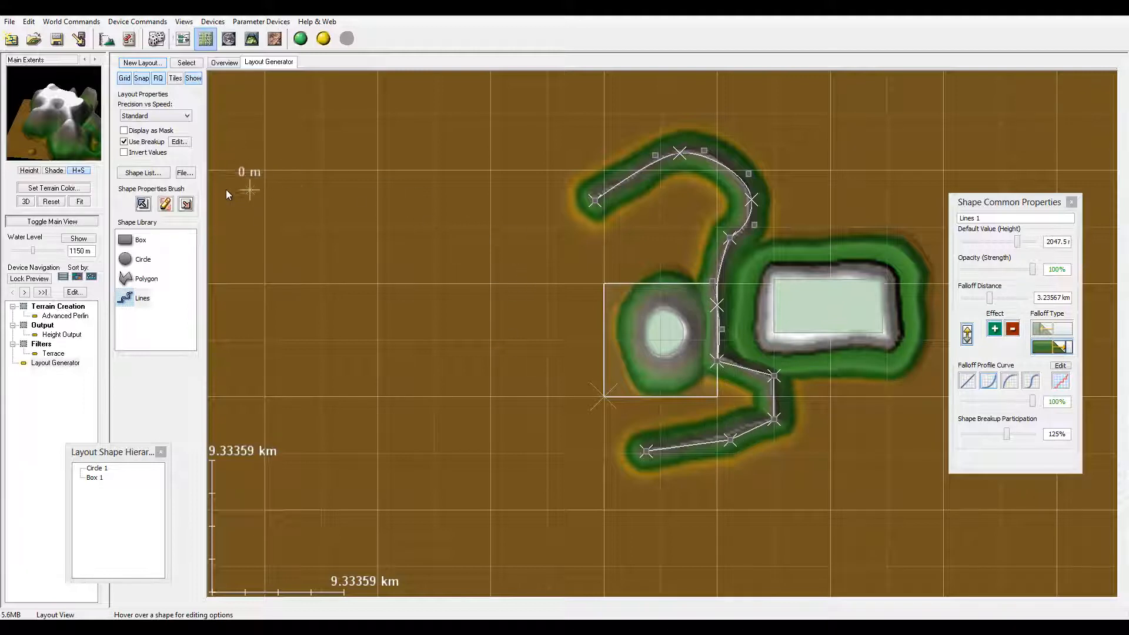
{"action": "left_click", "coordinate": [179, 141]}
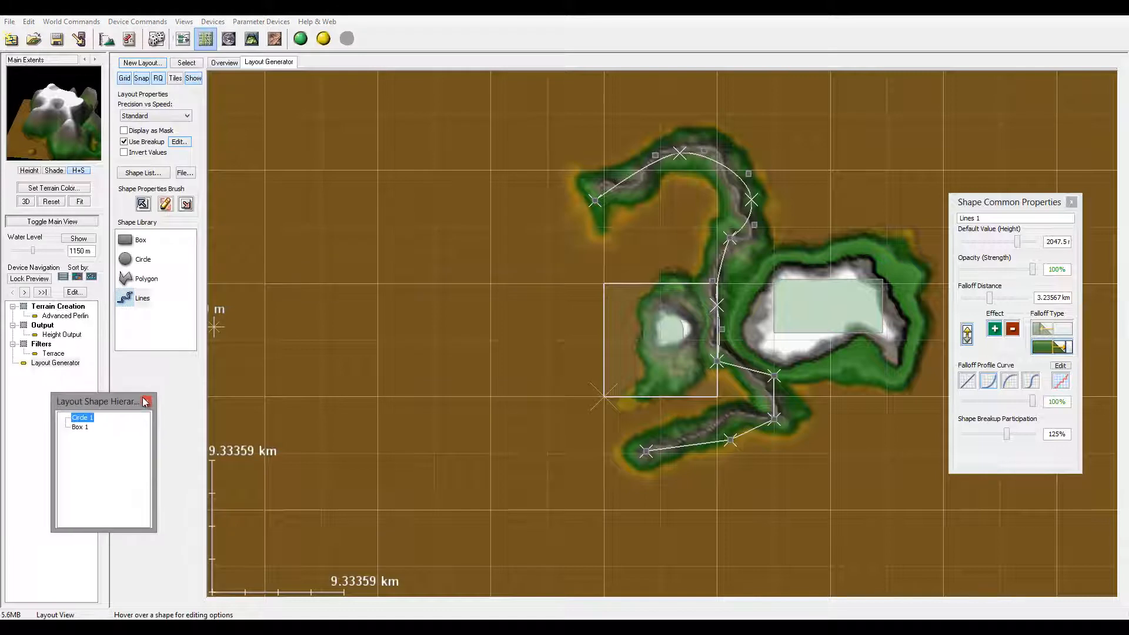
Step: Select Circle 1, dismiss the Layout Shape Hierarchy, and view the island in the layout Overview
{"action": "left_click", "coordinate": [145, 402]}
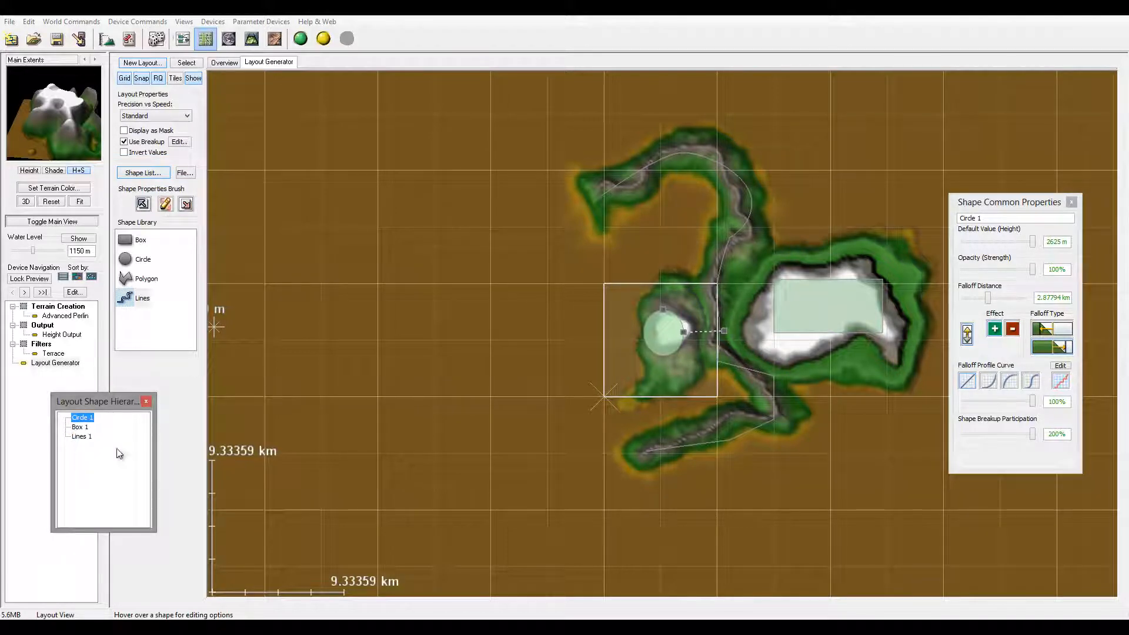
{"action": "mouse_move", "coordinate": [87, 439]}
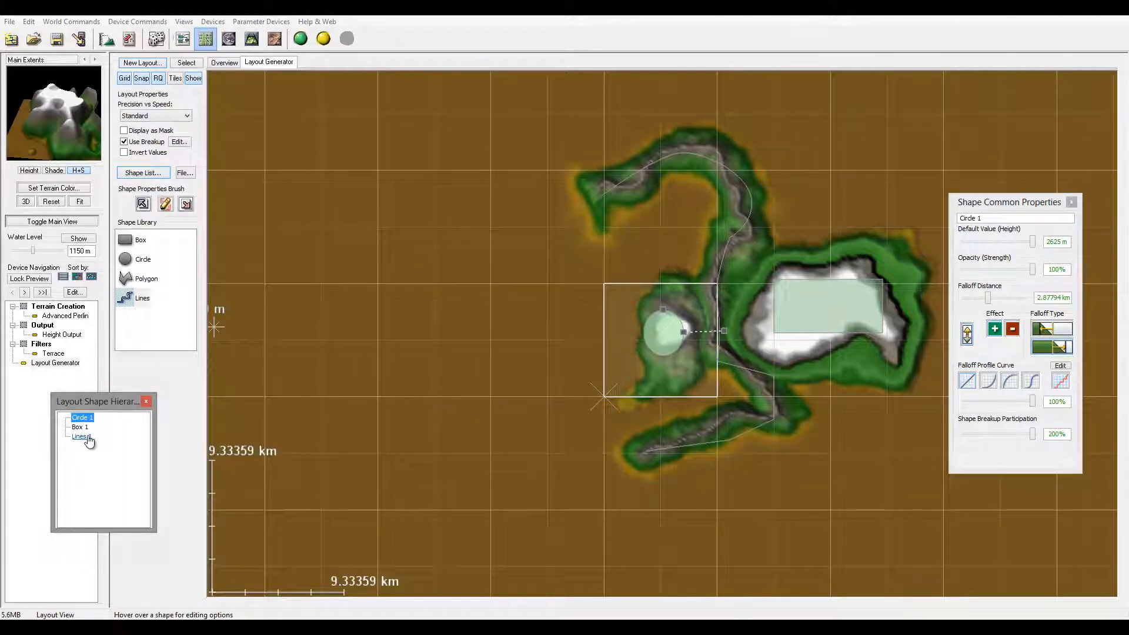
{"action": "left_click", "coordinate": [146, 402]}
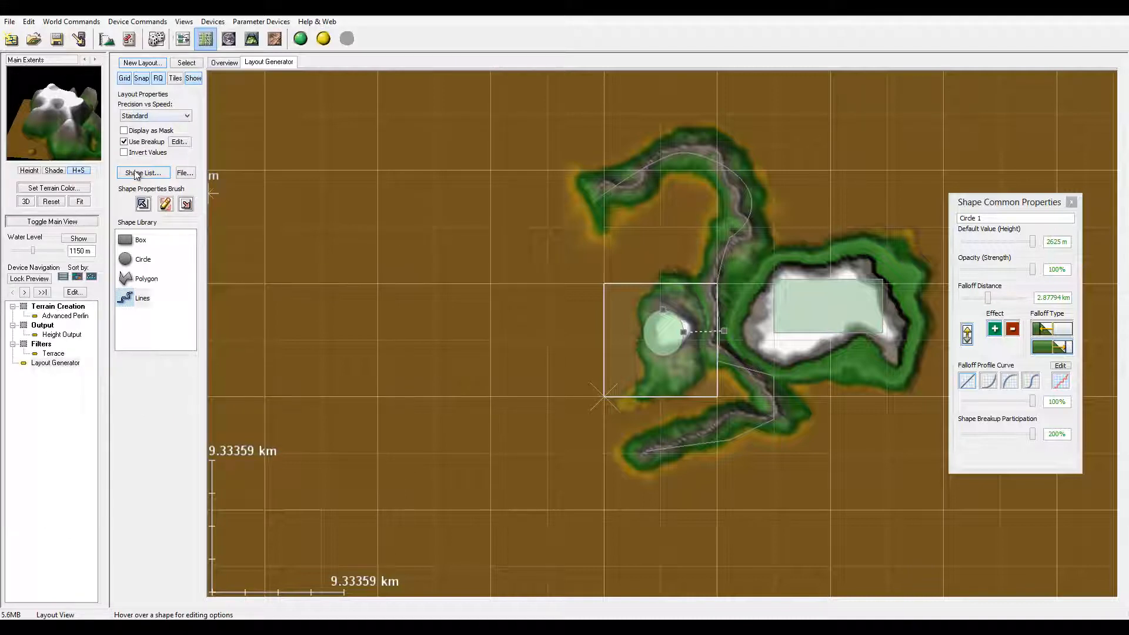
{"action": "left_click", "coordinate": [141, 172]}
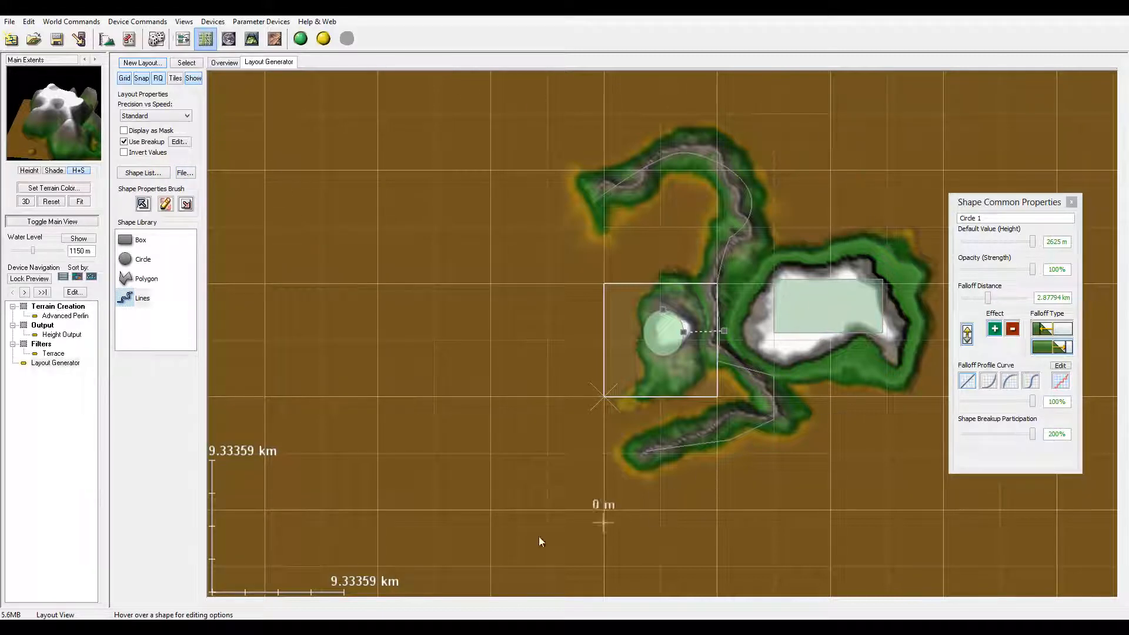
{"action": "left_click", "coordinate": [223, 62]}
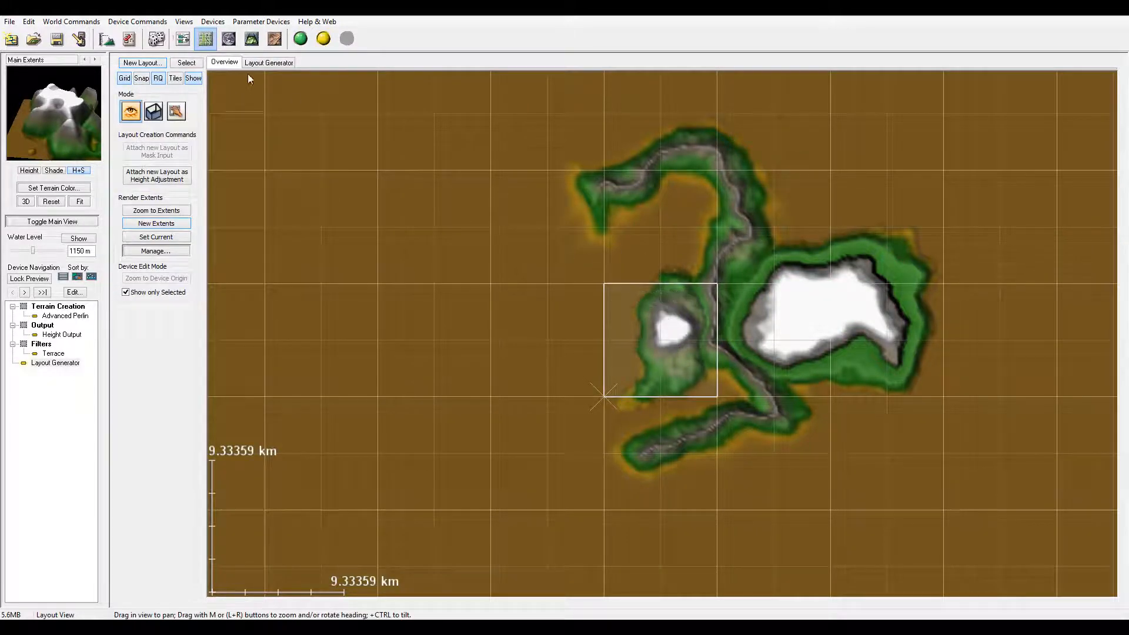
Step: Shift the Layout Generator node left in the device graph and reopen its island layout editor
{"action": "left_click", "coordinate": [181, 37]}
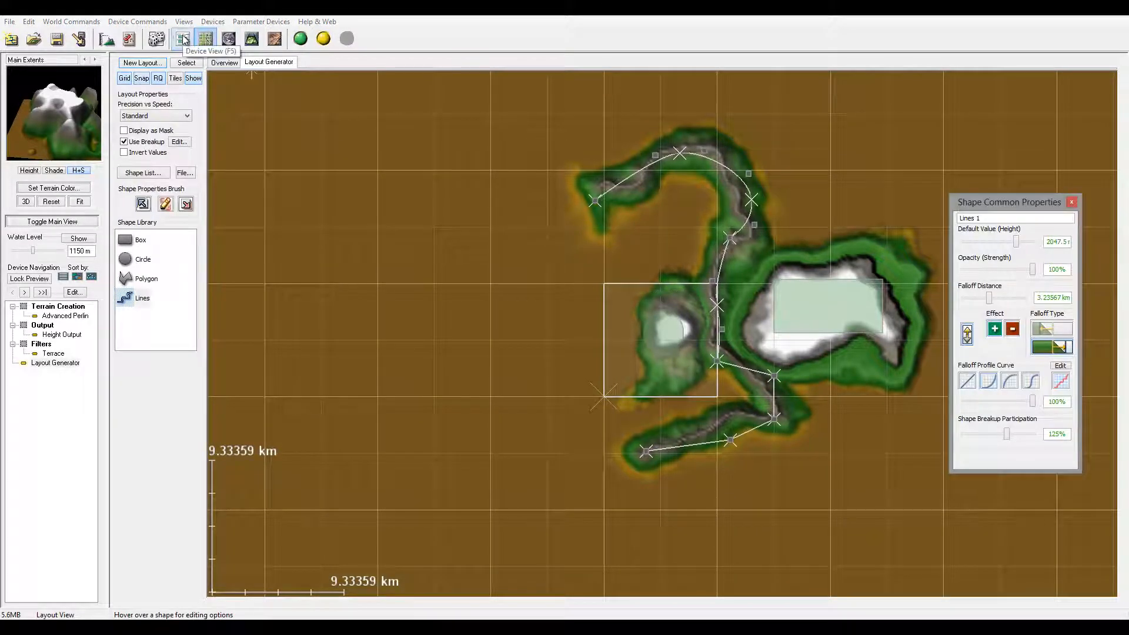
{"action": "left_click", "coordinate": [183, 38]}
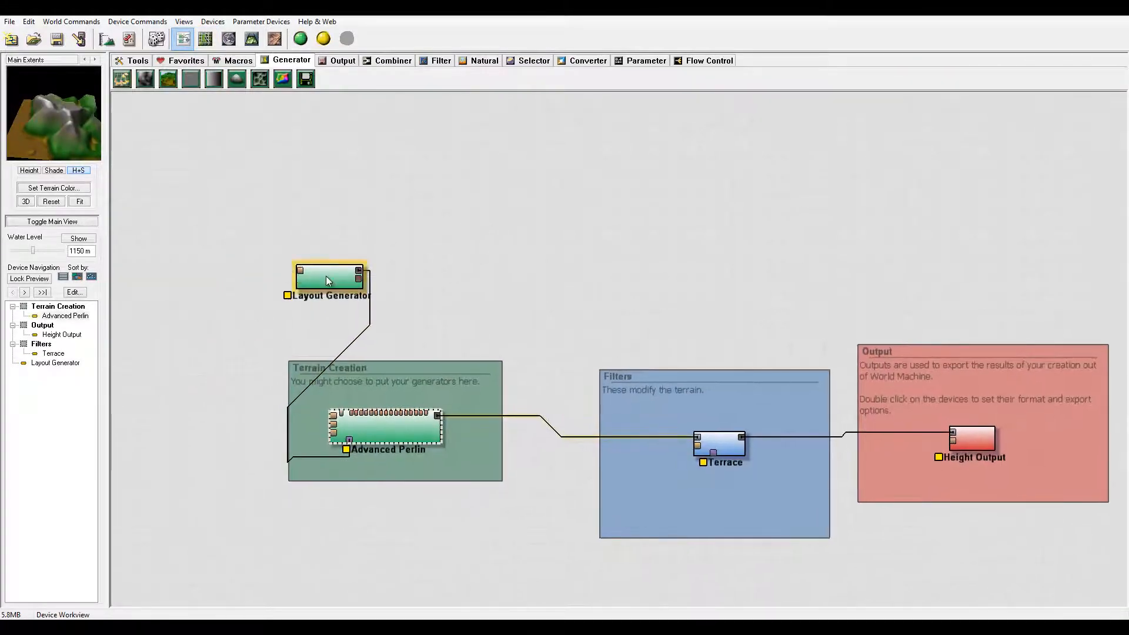
{"action": "left_click_drag", "start_coordinate": [328, 278], "coordinate": [244, 251]}
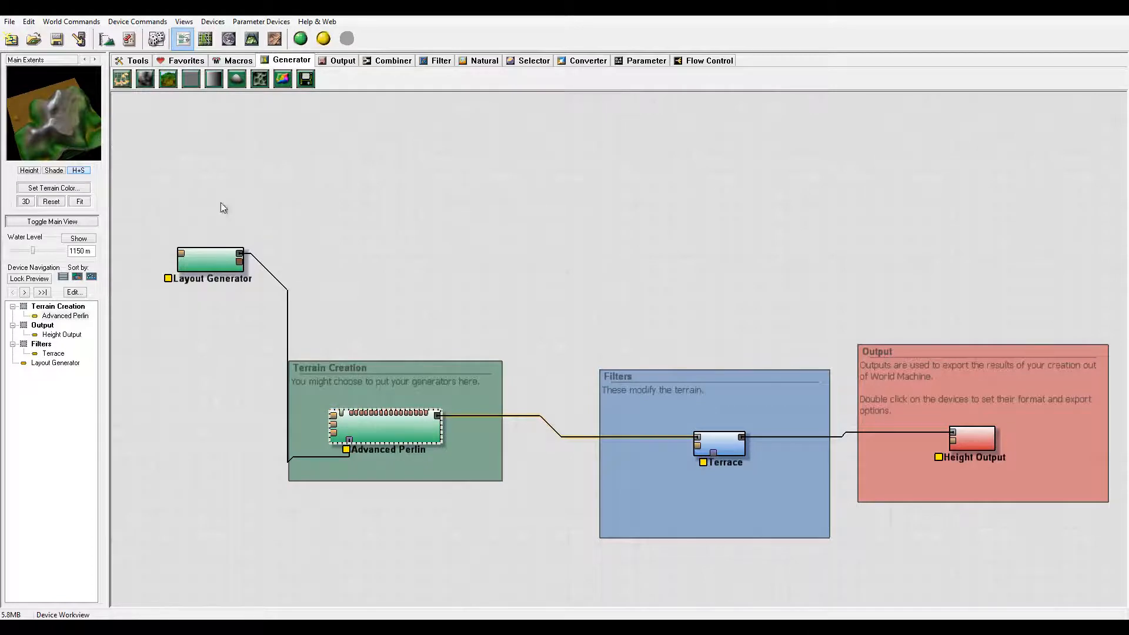
{"action": "double_click", "coordinate": [210, 259]}
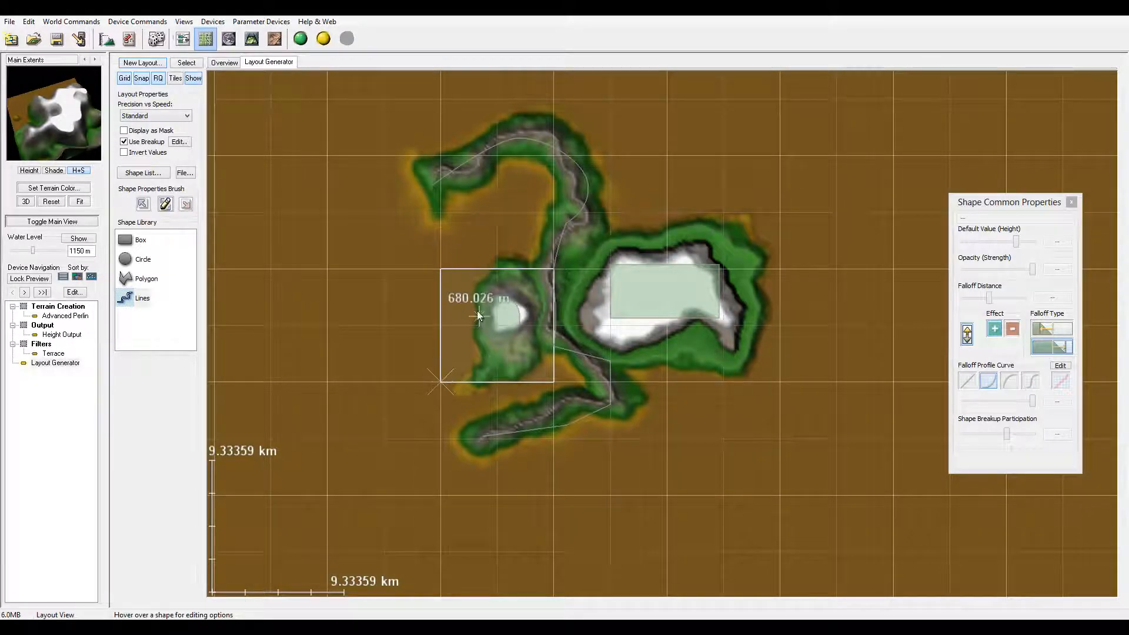
Step: Pan across the layout overview, then return to the device network view
{"action": "left_click", "coordinate": [224, 62]}
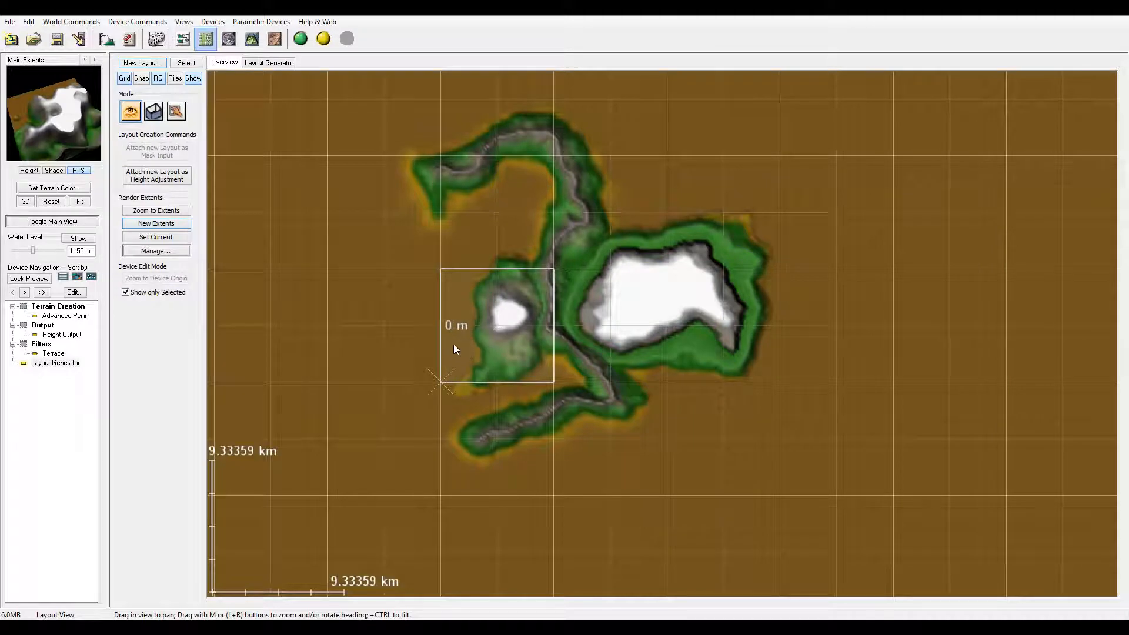
{"action": "left_click_drag", "start_coordinate": [454, 349], "coordinate": [620, 353]}
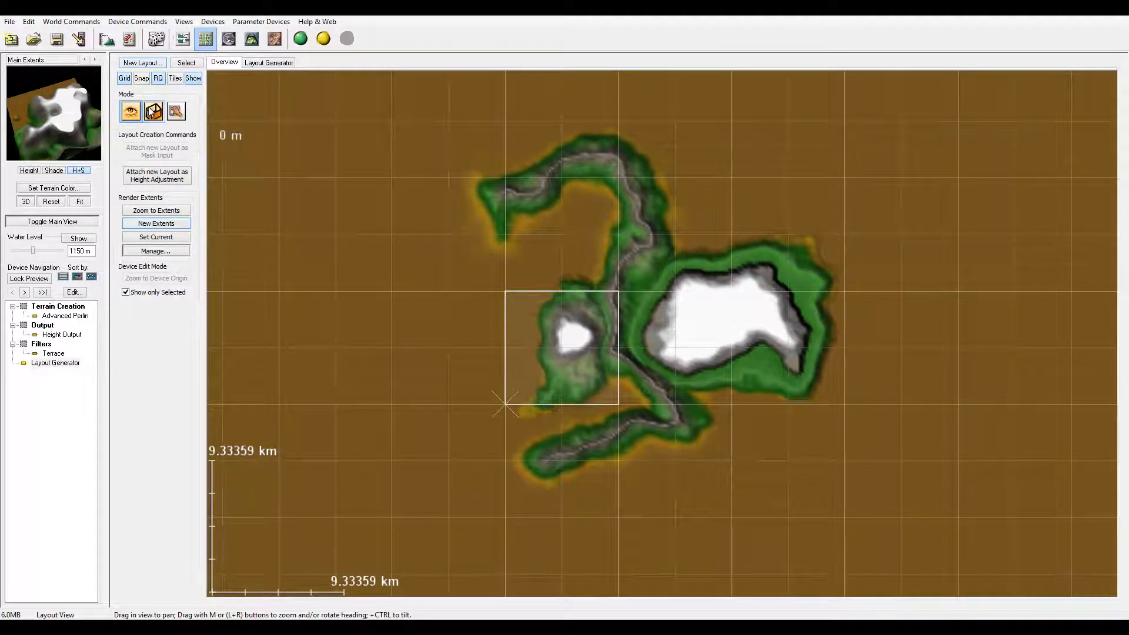
{"action": "left_click", "coordinate": [152, 111]}
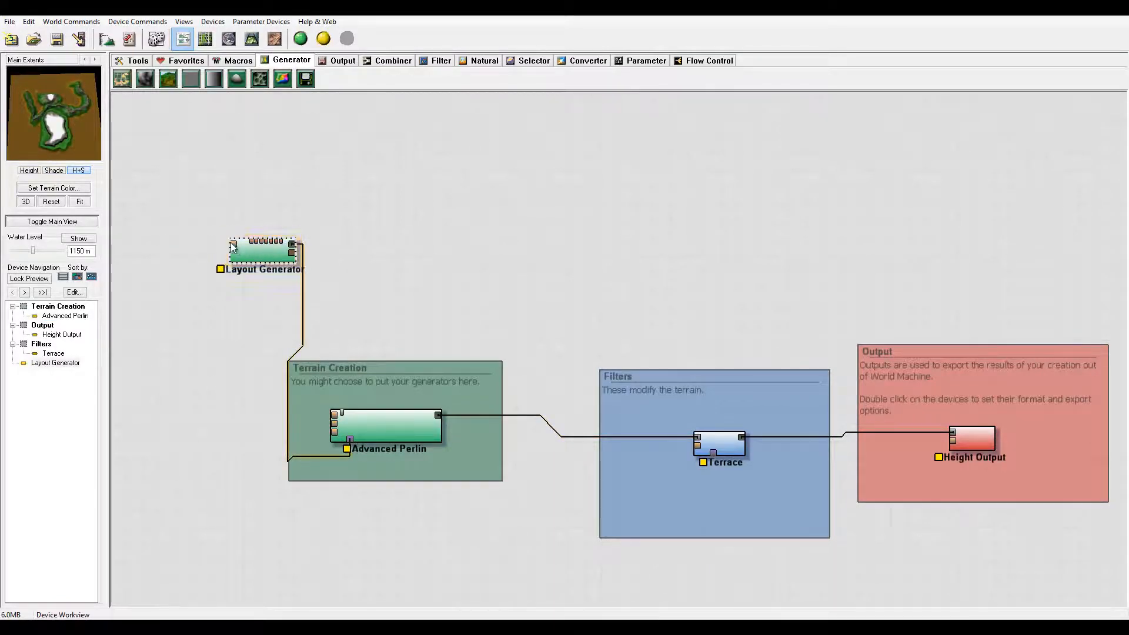
Step: Nudge Layout Generator left and wire a new Advanced Perlin into its input
{"action": "left_click", "coordinate": [262, 252]}
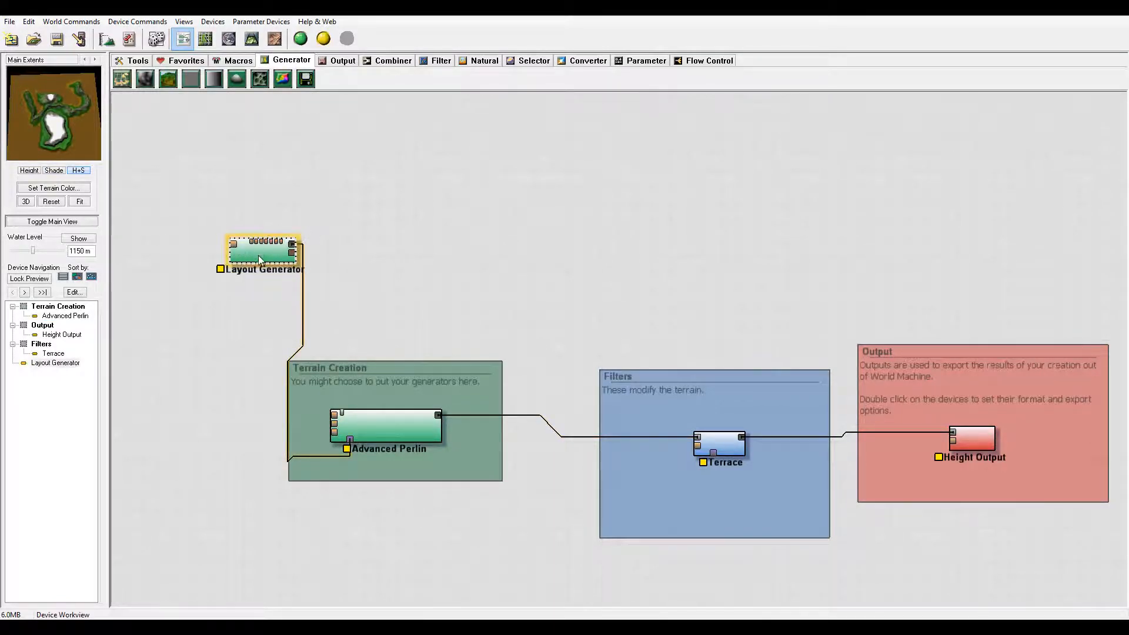
{"action": "left_click_drag", "start_coordinate": [262, 252], "coordinate": [237, 262]}
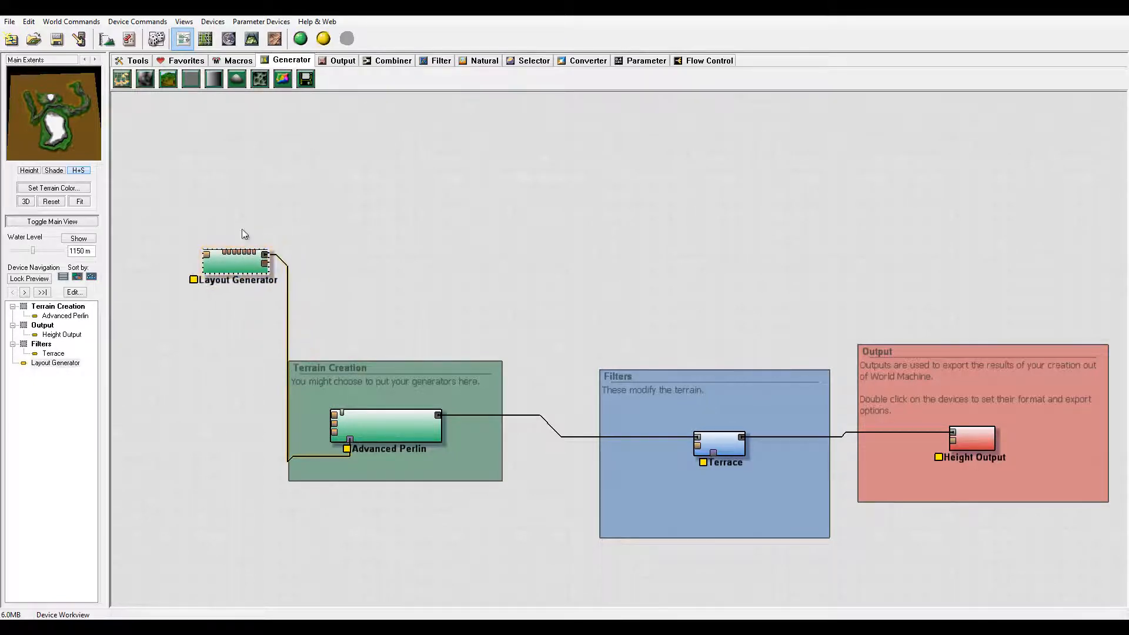
{"action": "left_click", "coordinate": [233, 262]}
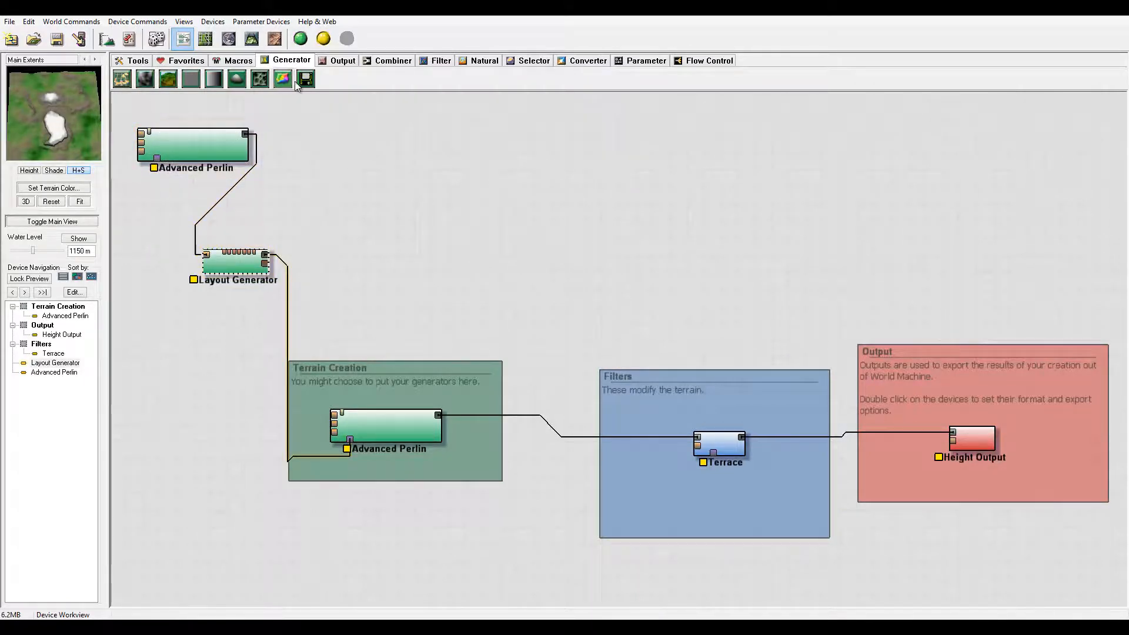
{"action": "left_click", "coordinate": [251, 38]}
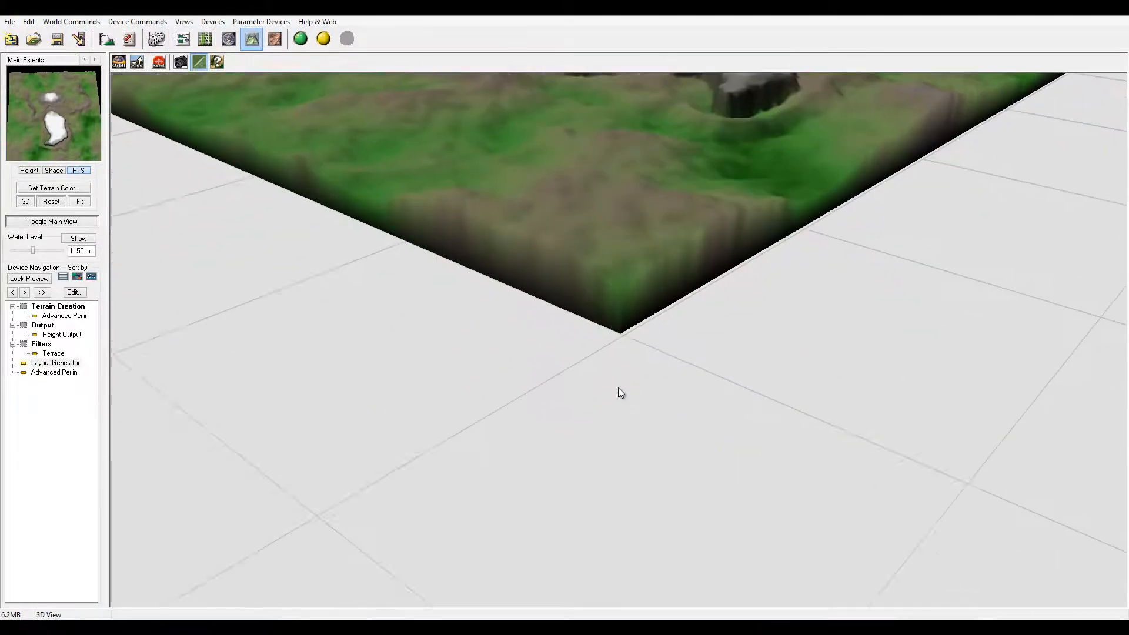
{"action": "left_click_drag", "start_coordinate": [620, 393], "coordinate": [634, 212]}
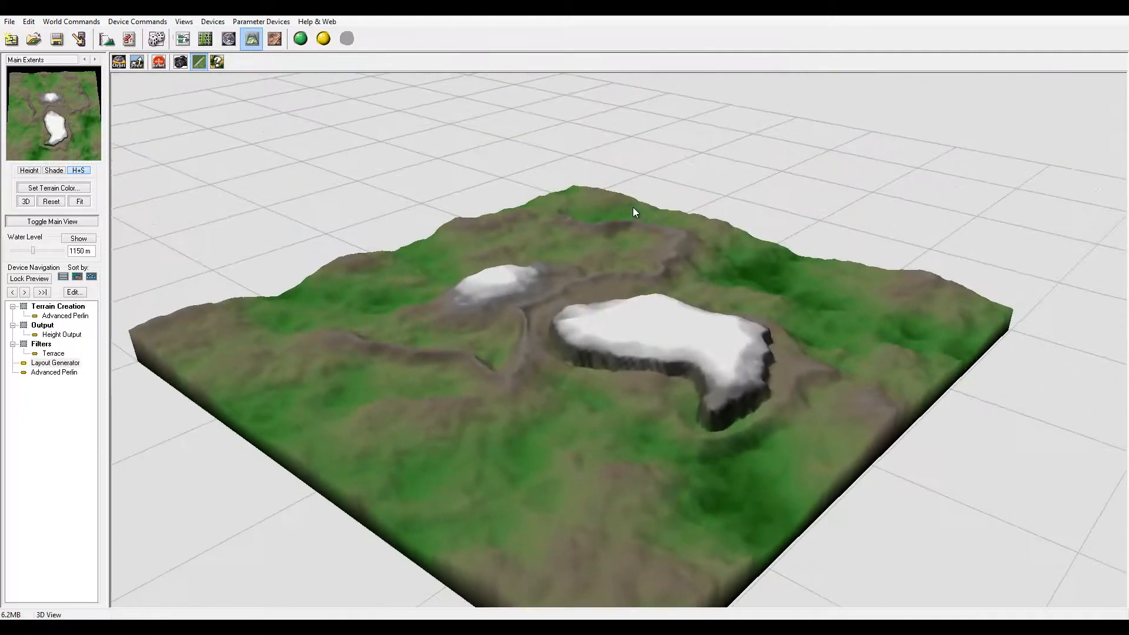
{"action": "left_click_drag", "start_coordinate": [634, 212], "coordinate": [522, 337]}
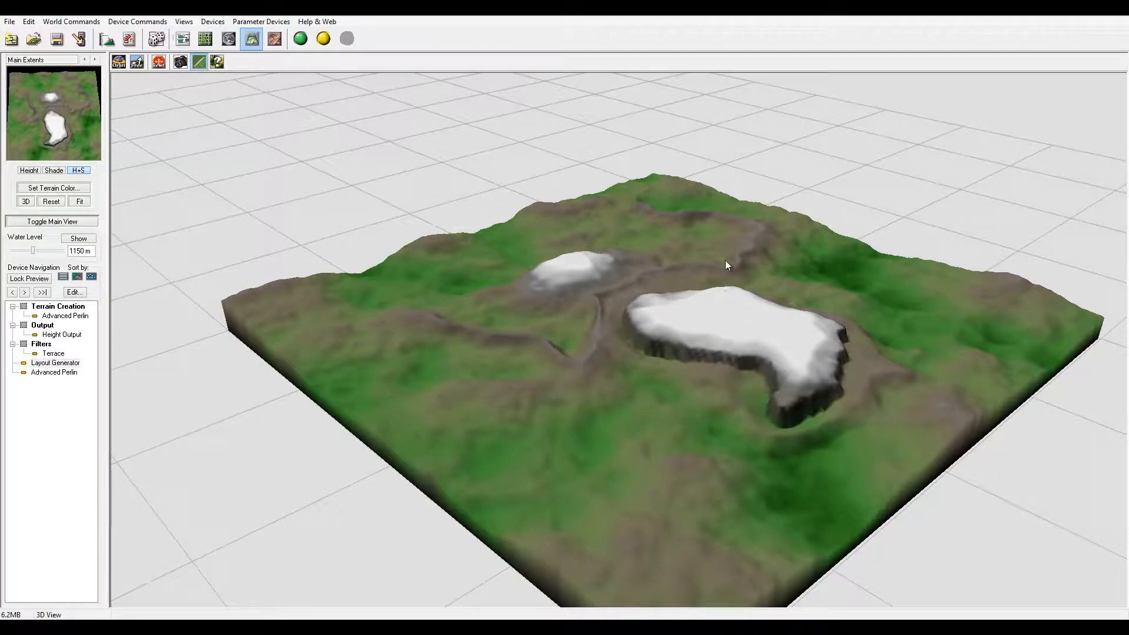
{"action": "mouse_move", "coordinate": [757, 347]}
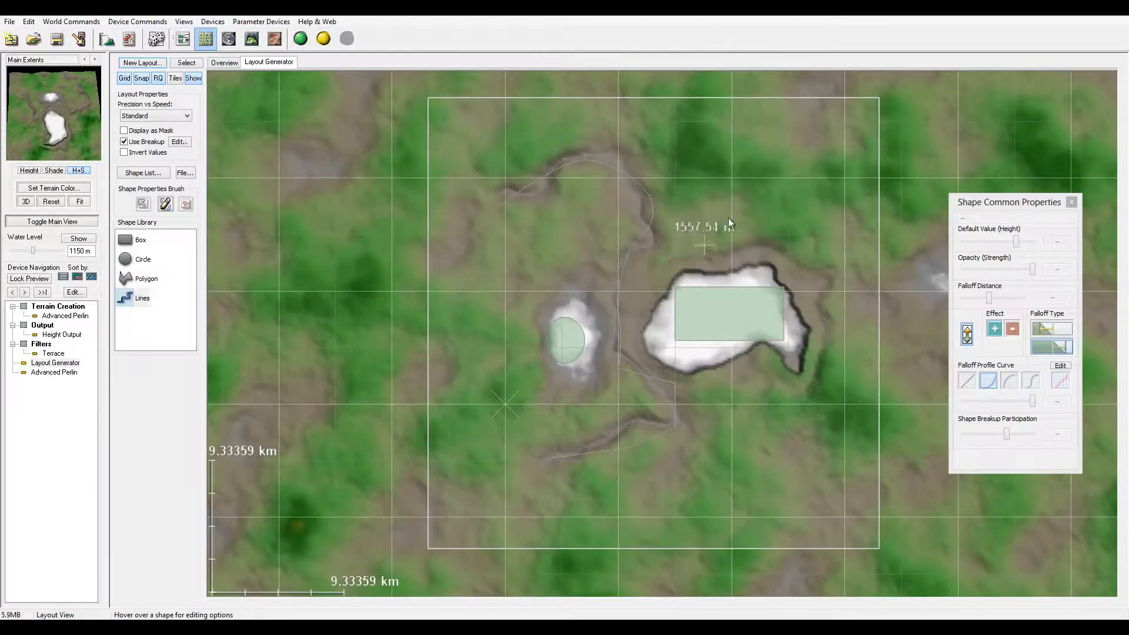
{"action": "mouse_move", "coordinate": [886, 396]}
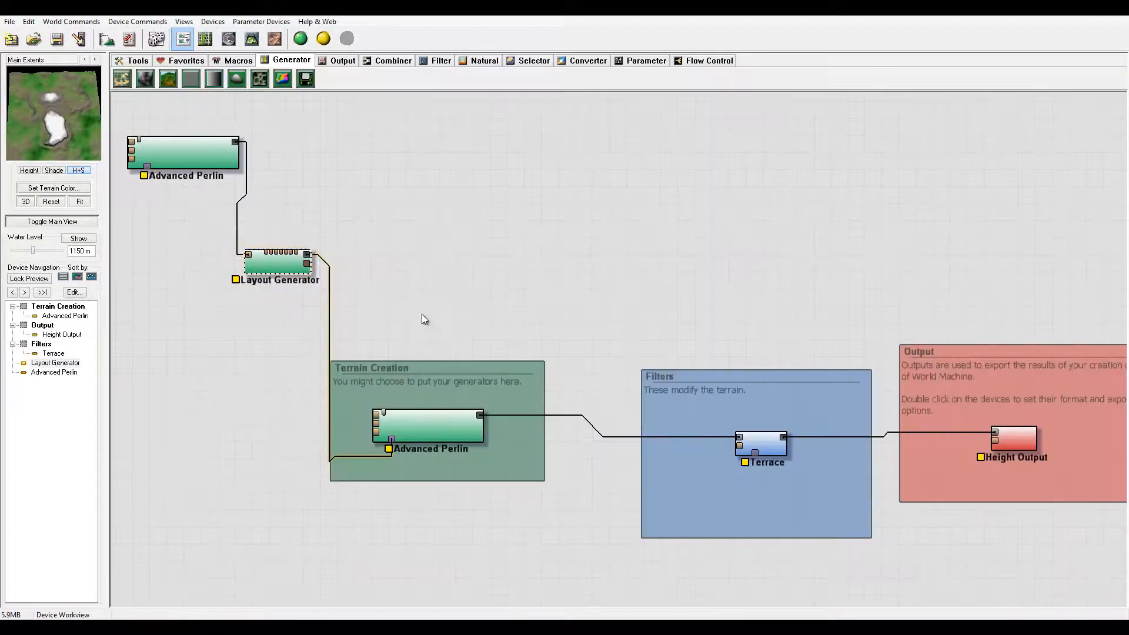
Step: Insert an Inverter filter between Layout Generator and the Terrain Creation Advanced Perlin
{"action": "left_click", "coordinate": [440, 59]}
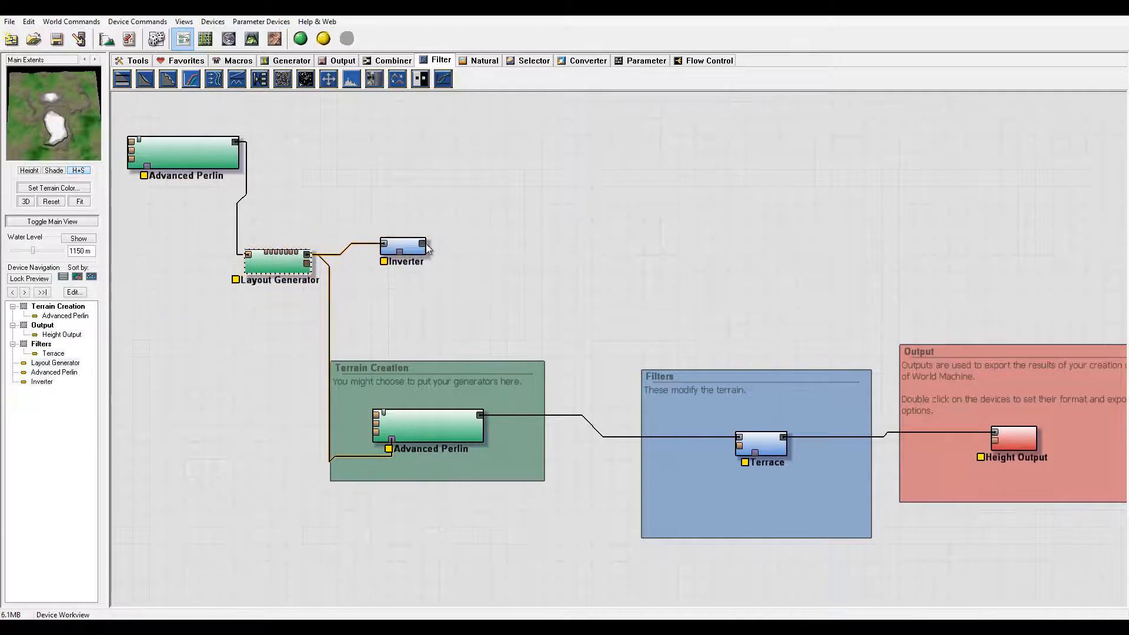
{"action": "left_click", "coordinate": [404, 256]}
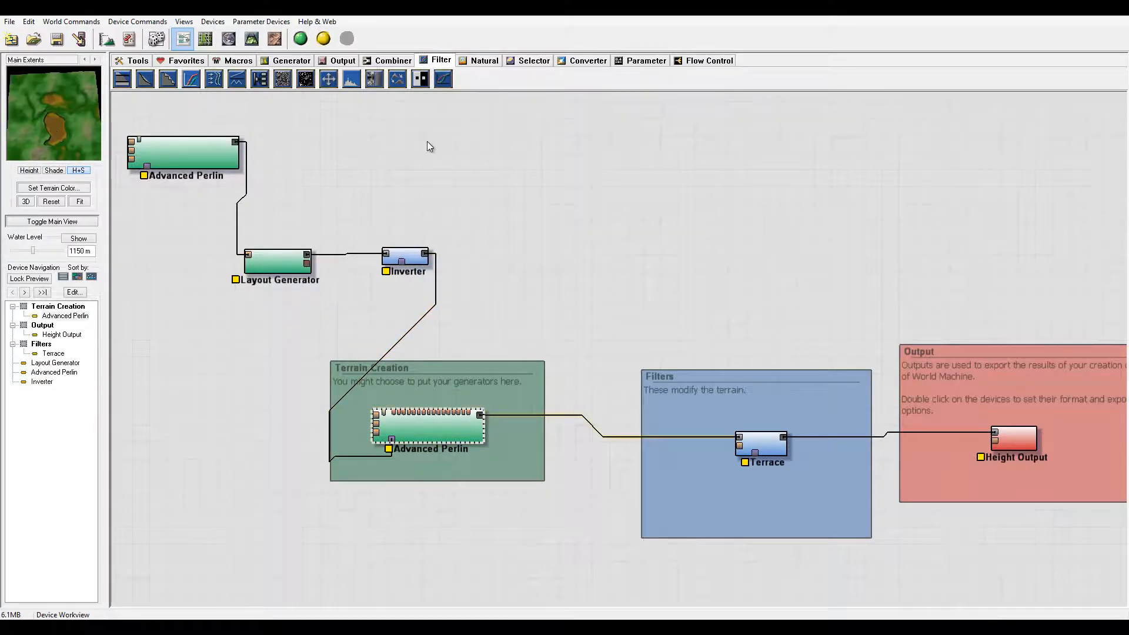
{"action": "mouse_move", "coordinate": [563, 214]}
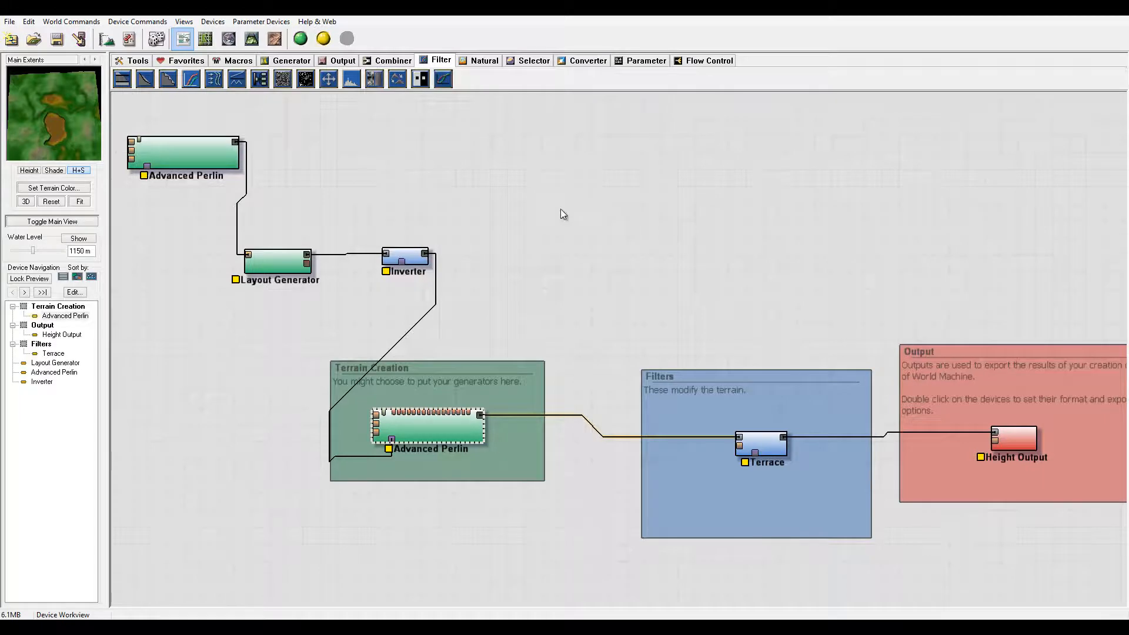
{"action": "left_click", "coordinate": [278, 260]}
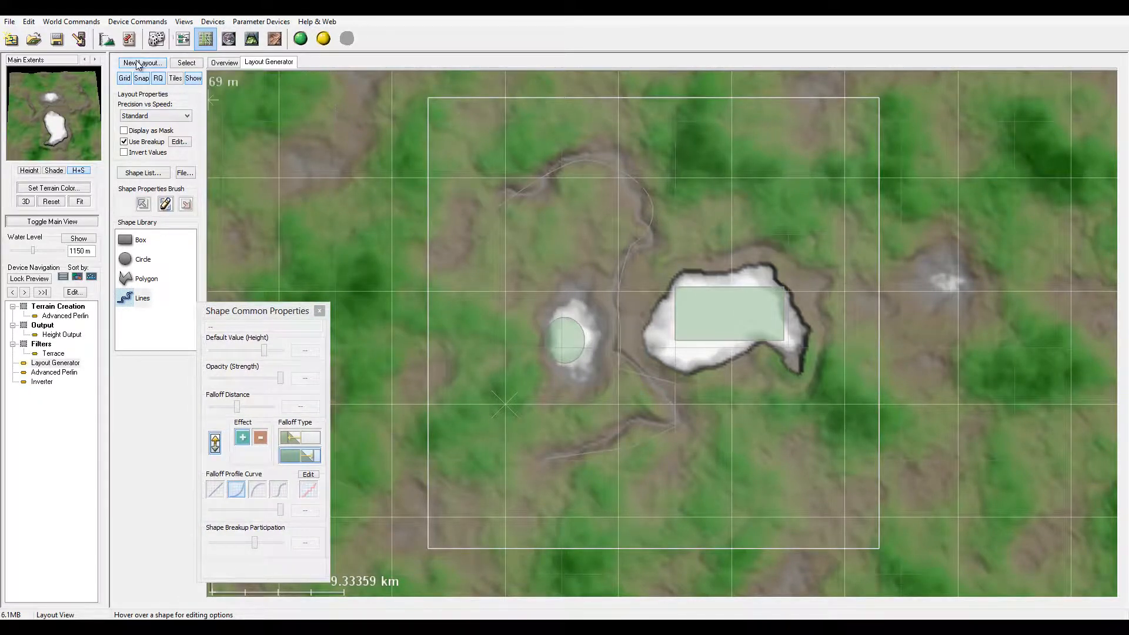
{"action": "left_click", "coordinate": [141, 62]}
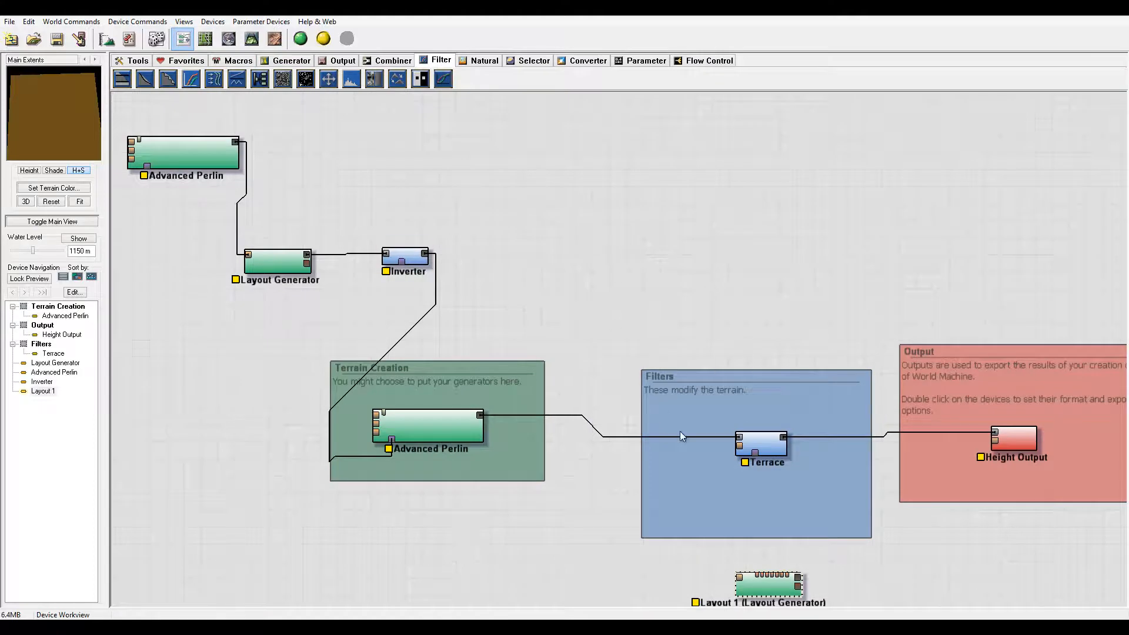
{"action": "left_click_drag", "start_coordinate": [766, 583], "coordinate": [354, 151]}
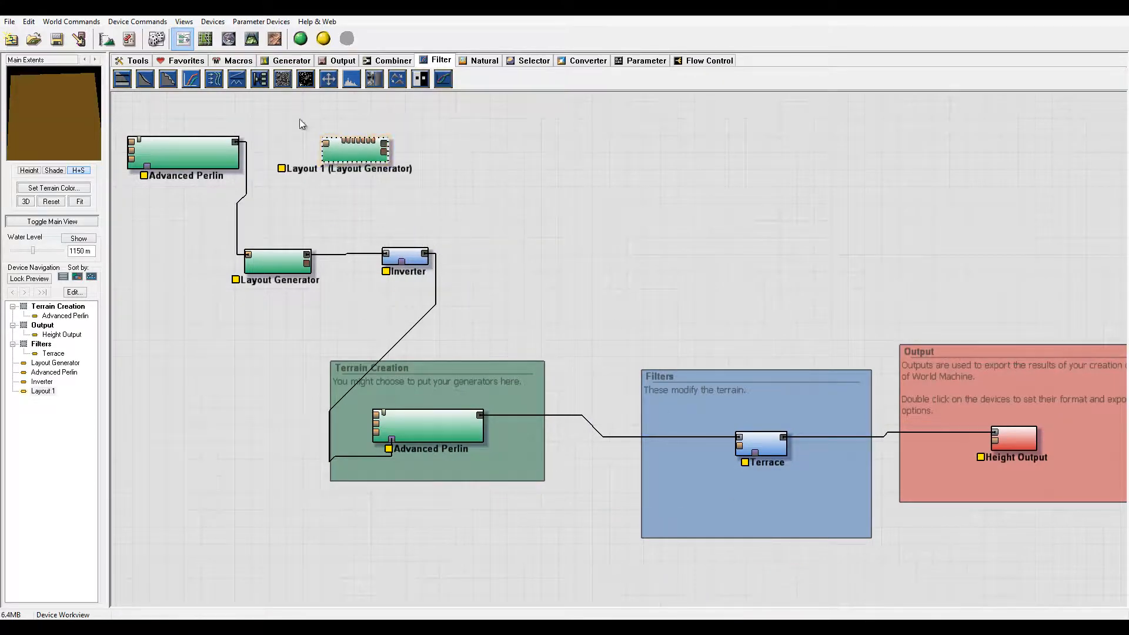
{"action": "left_click", "coordinate": [277, 260]}
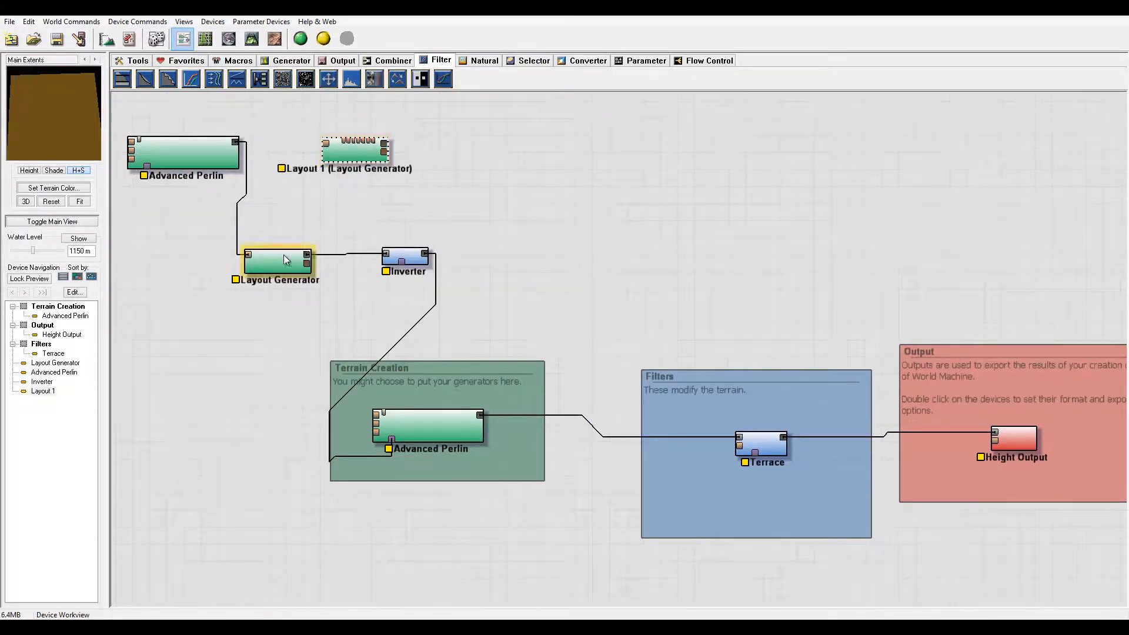
{"action": "left_click", "coordinate": [355, 150]}
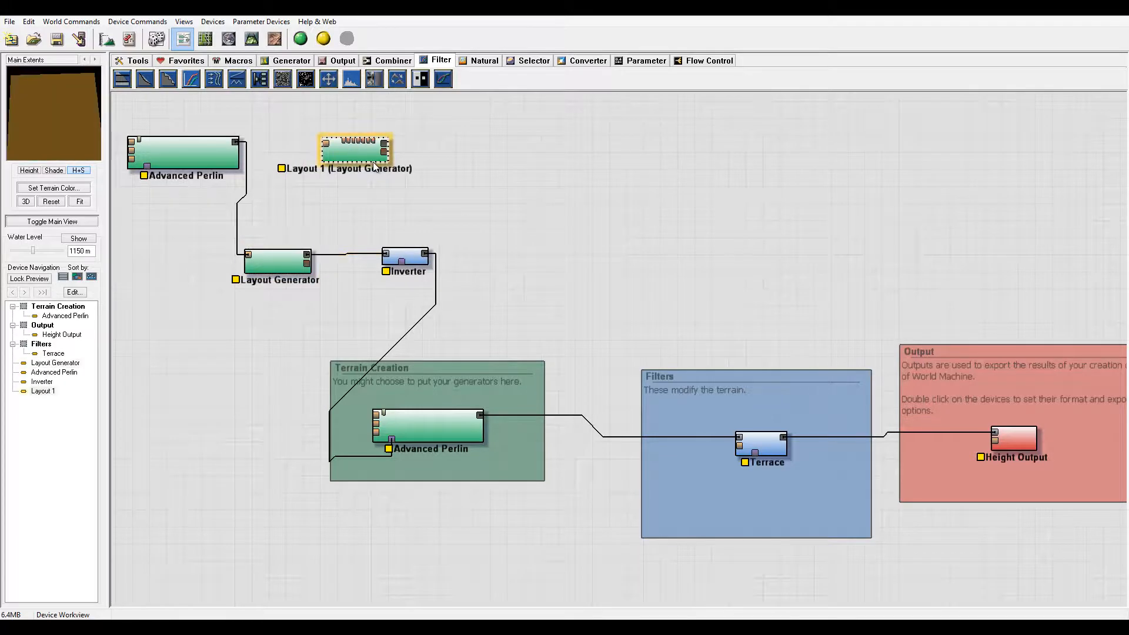
{"action": "key", "text": "Delete"}
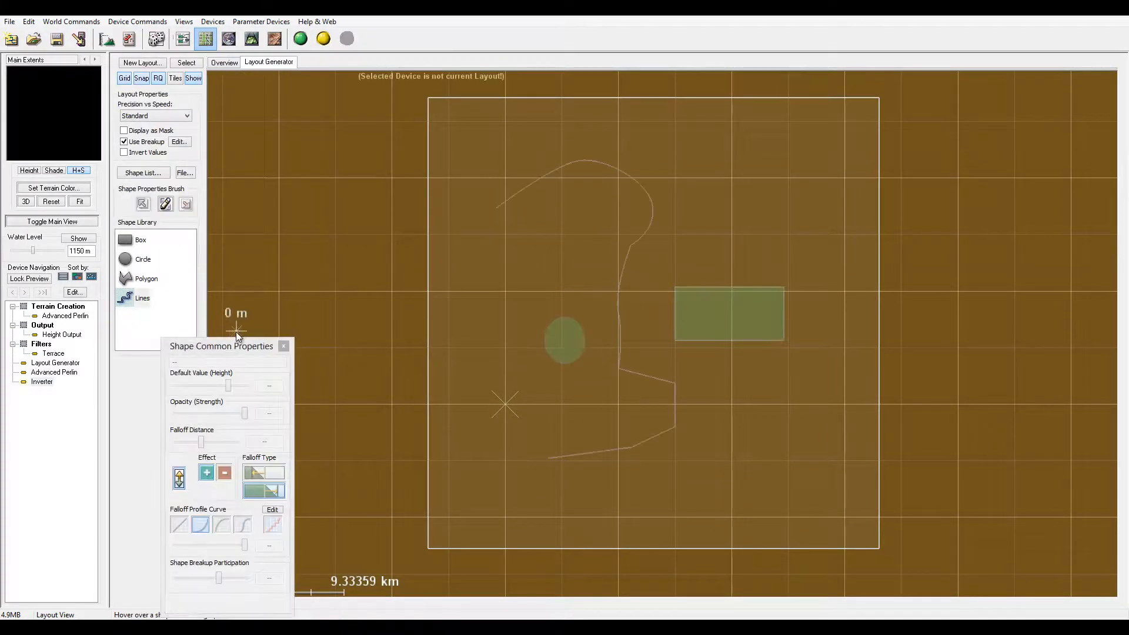
Step: Select Advanced Perlin then Layout Generator in Device Navigation and show the rendered island overview
{"action": "left_click", "coordinate": [54, 372]}
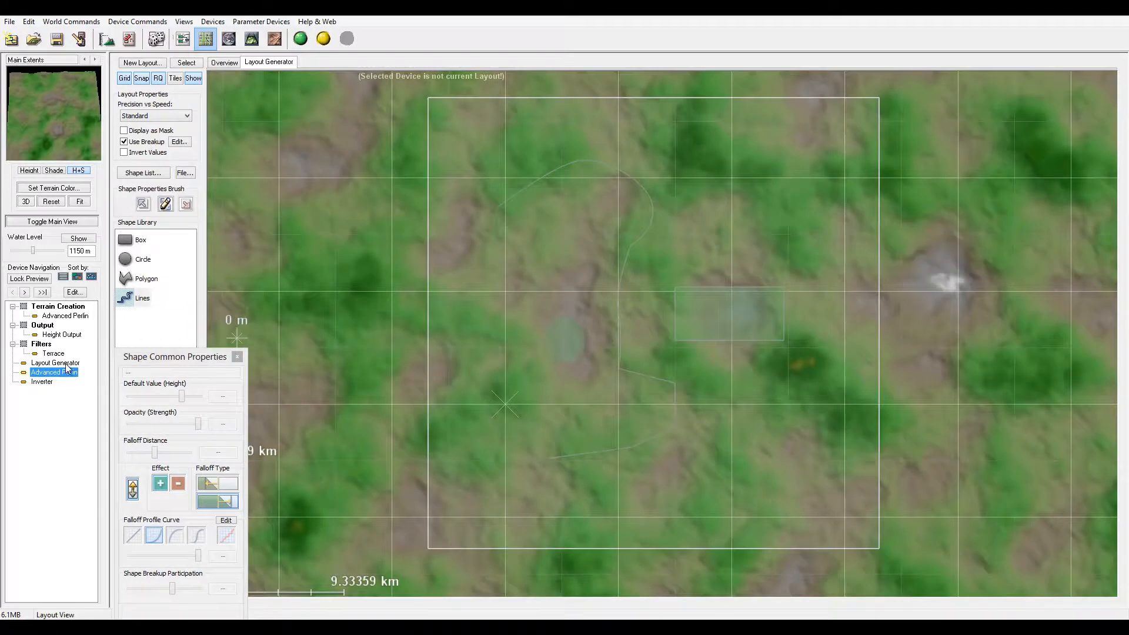
{"action": "left_click", "coordinate": [55, 362]}
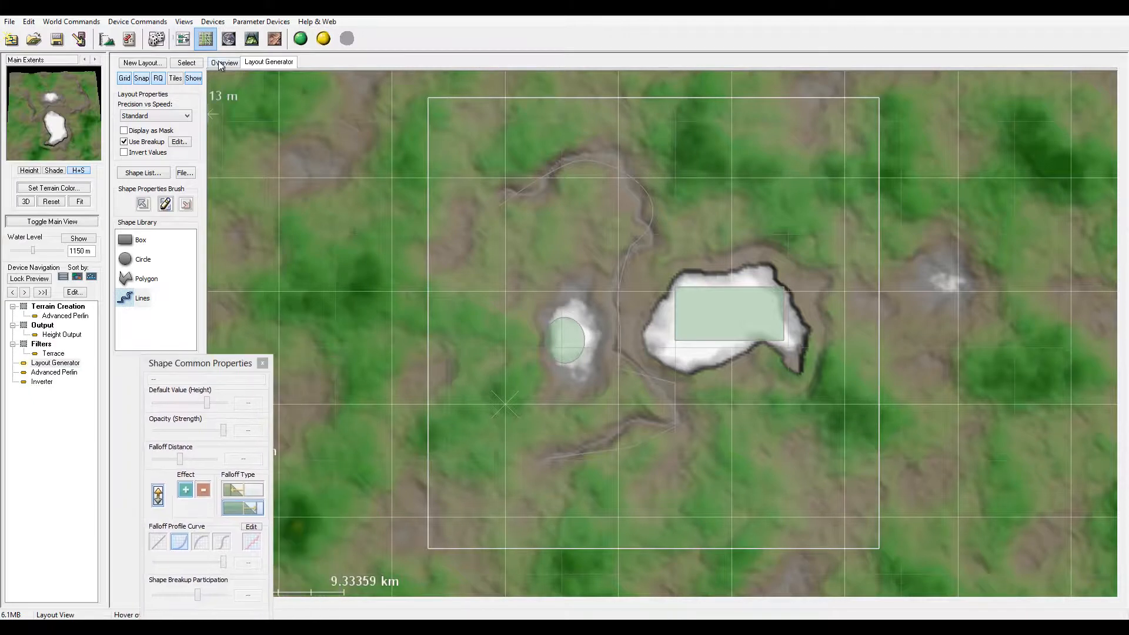
{"action": "left_click", "coordinate": [224, 63]}
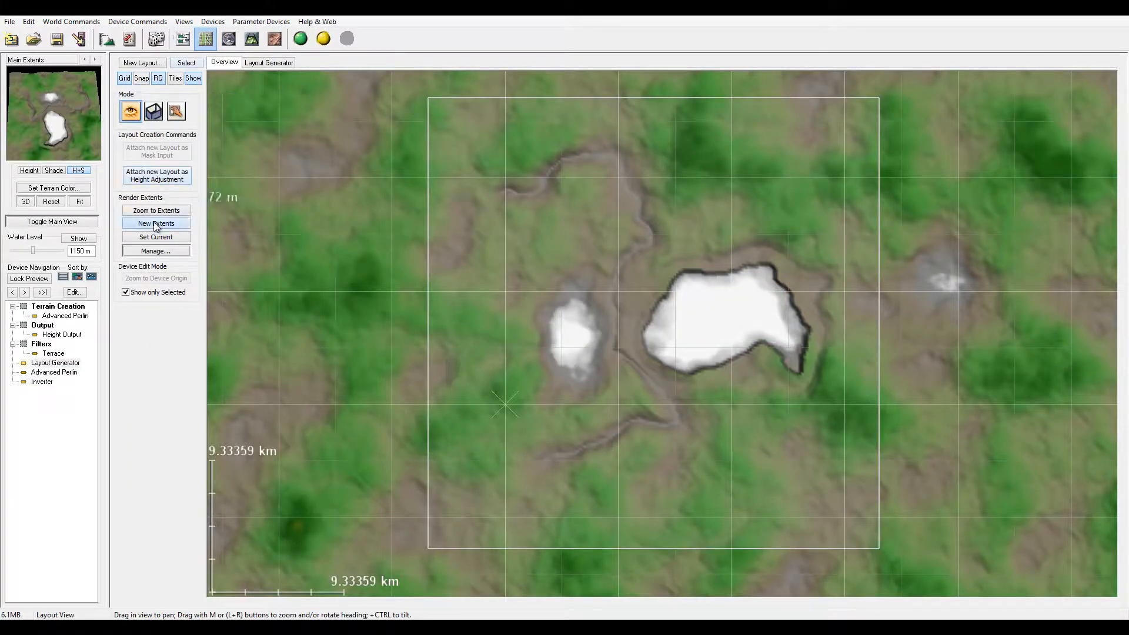
Step: Create New Viewport 2 with the default name beside Main Extents and set it as the current extent
{"action": "left_click", "coordinate": [156, 223]}
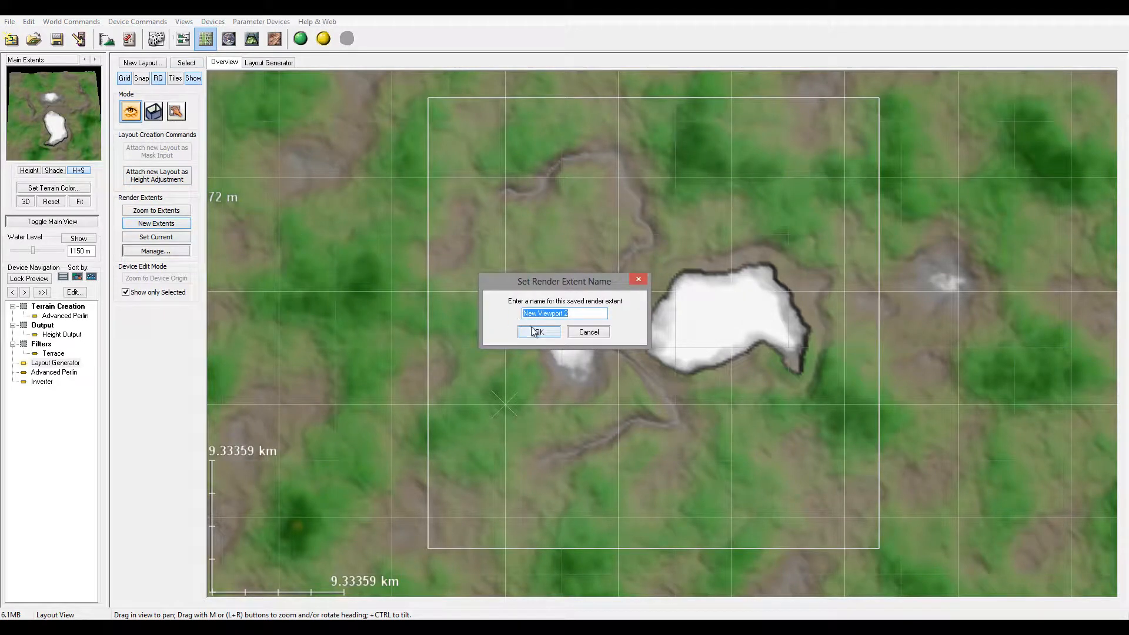
{"action": "left_click", "coordinate": [538, 331]}
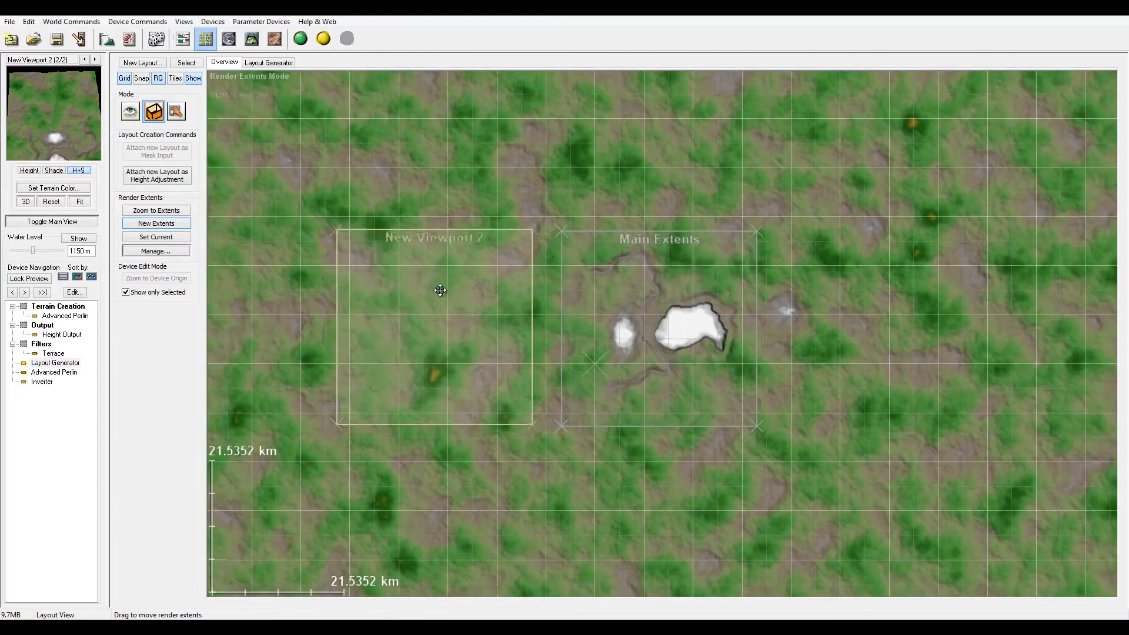
{"action": "left_click_drag", "start_coordinate": [440, 290], "coordinate": [445, 290]}
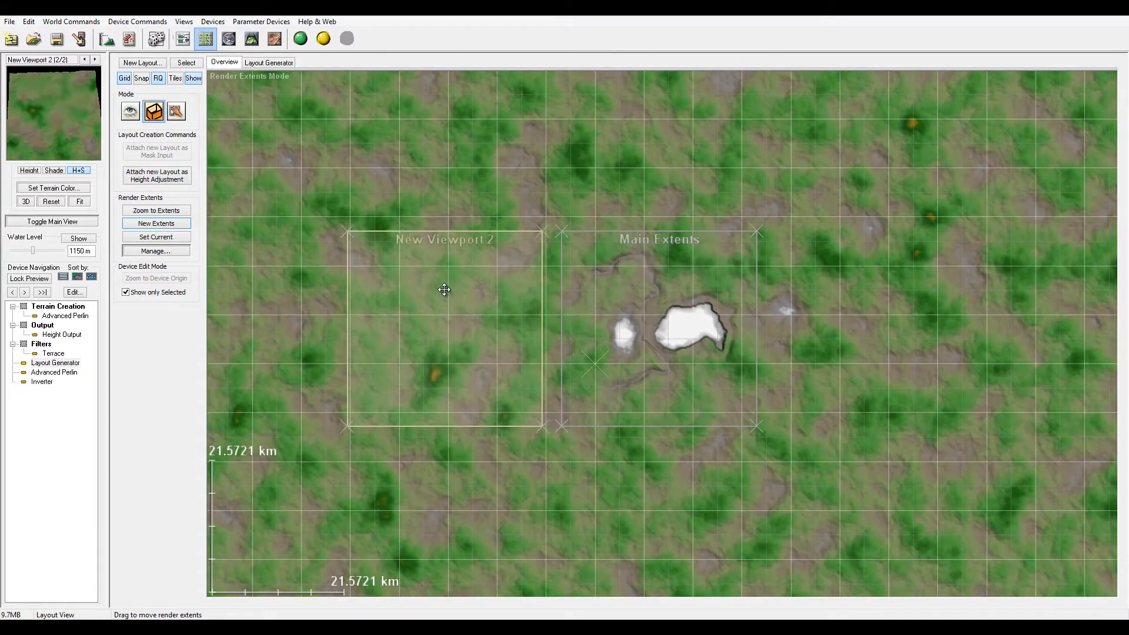
{"action": "mouse_move", "coordinate": [652, 291]}
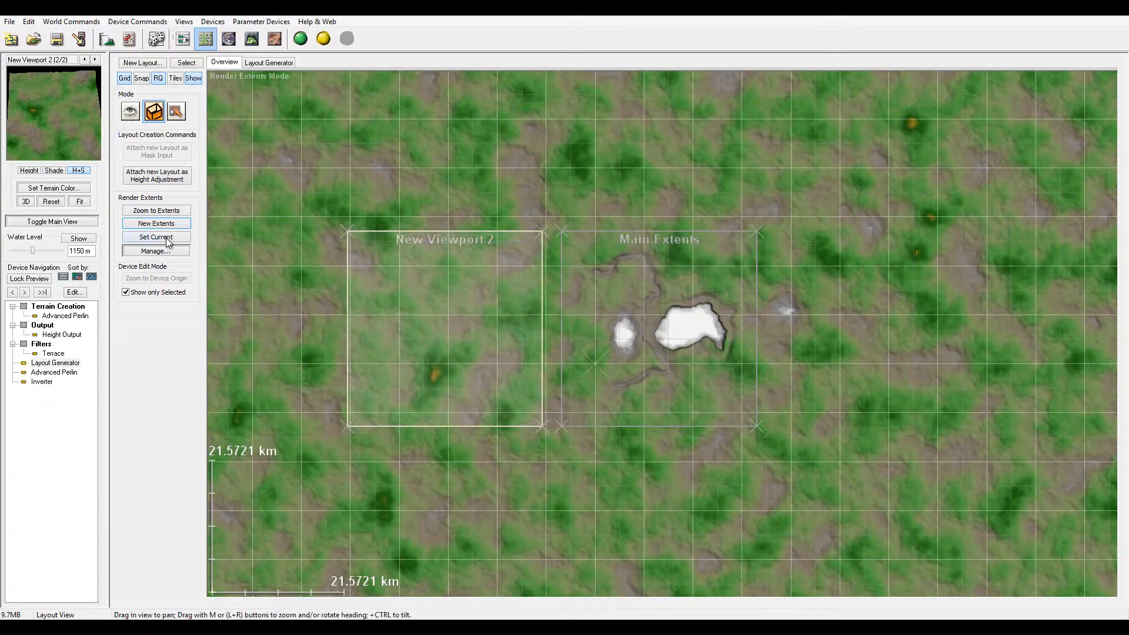
{"action": "left_click", "coordinate": [155, 223]}
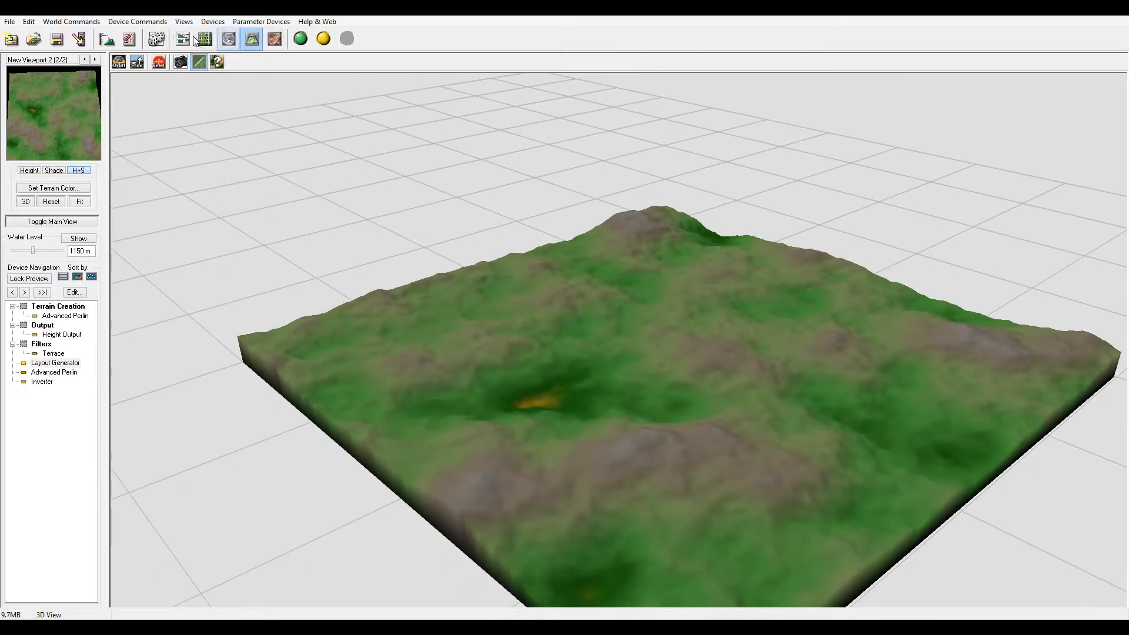
{"action": "left_click", "coordinate": [182, 39]}
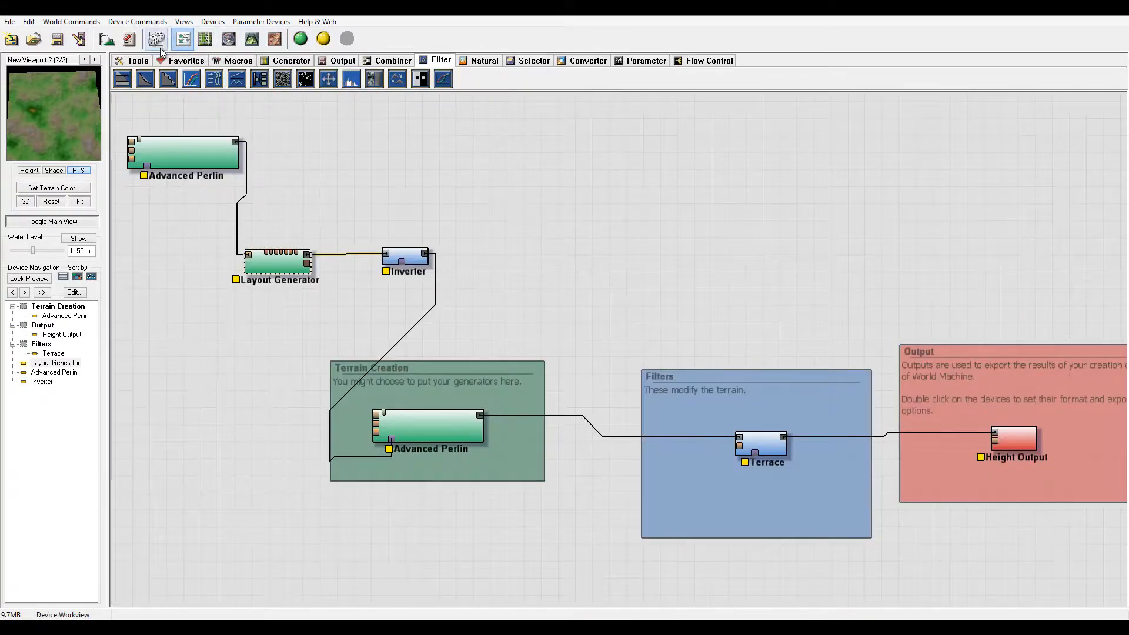
{"action": "mouse_move", "coordinate": [206, 38]}
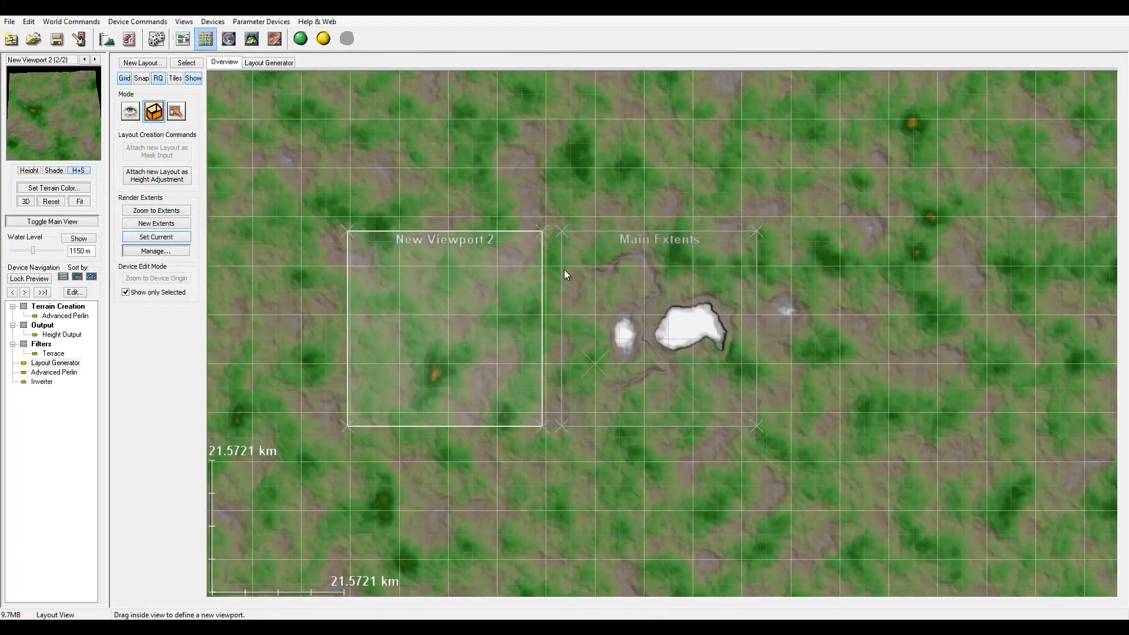
{"action": "mouse_move", "coordinate": [713, 291]}
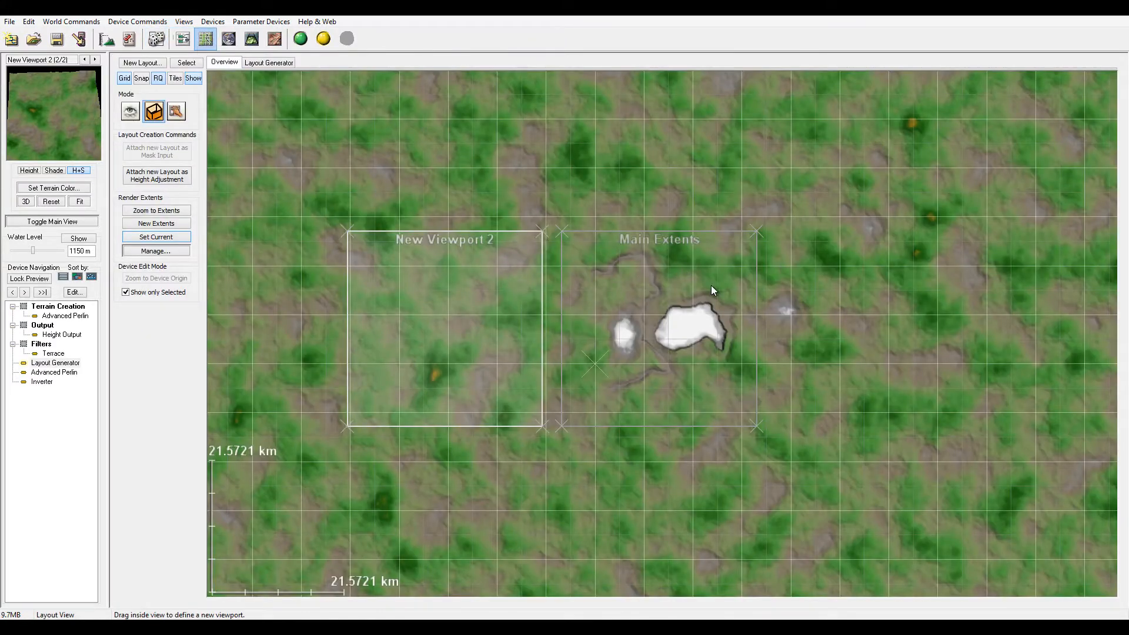
{"action": "mouse_move", "coordinate": [640, 428]}
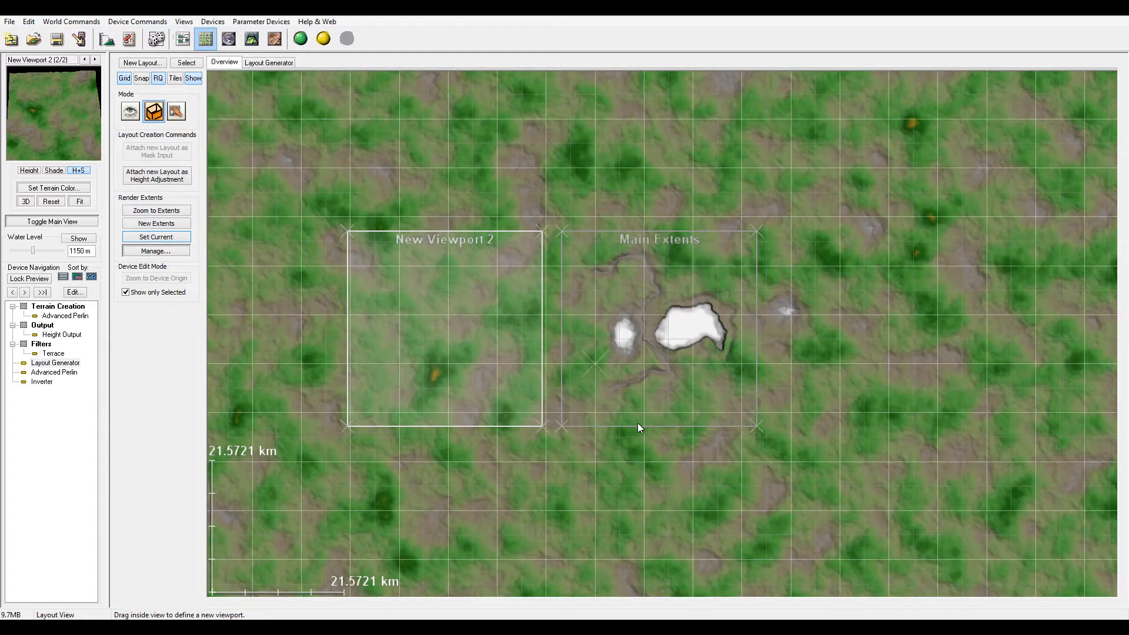
{"action": "mouse_move", "coordinate": [709, 277]}
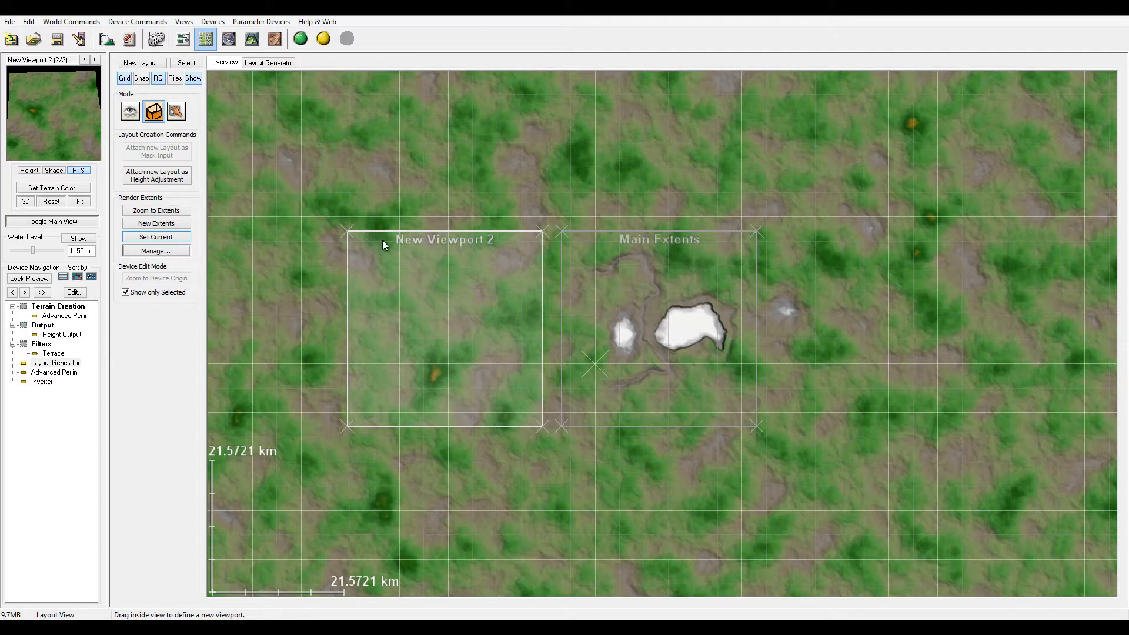
{"action": "mouse_move", "coordinate": [702, 128]}
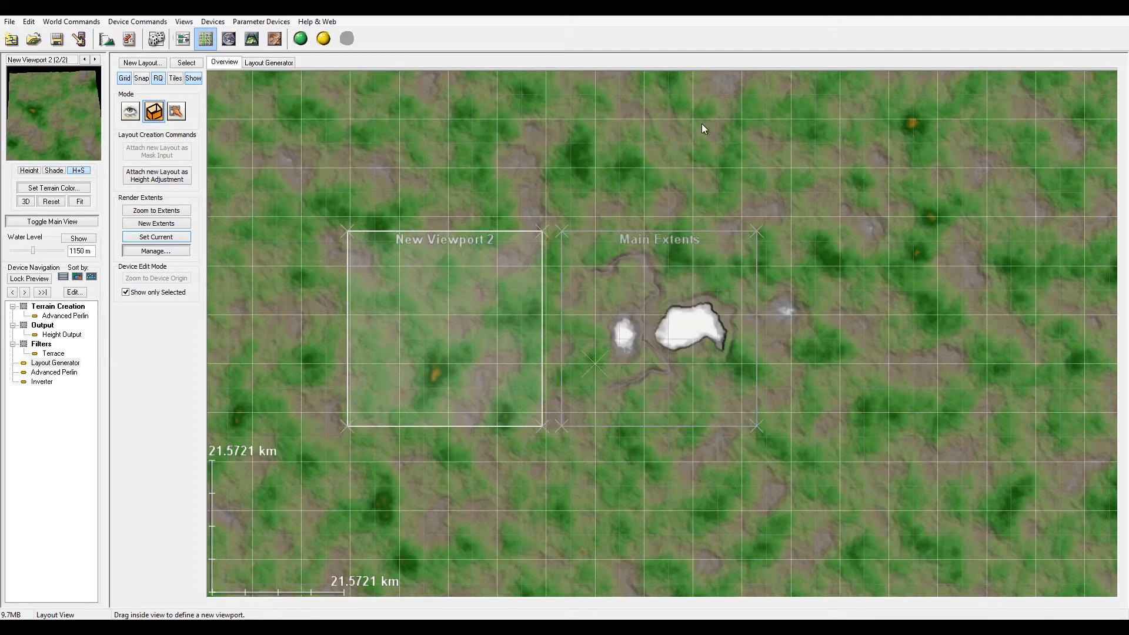
{"action": "mouse_move", "coordinate": [520, 334]}
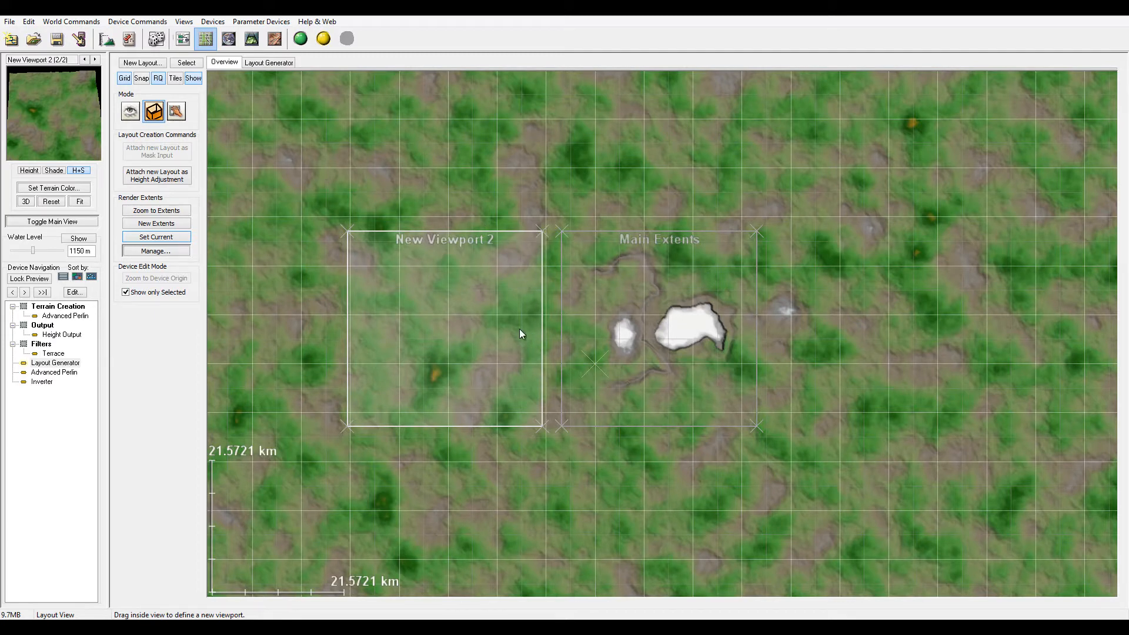
{"action": "mouse_move", "coordinate": [656, 339]}
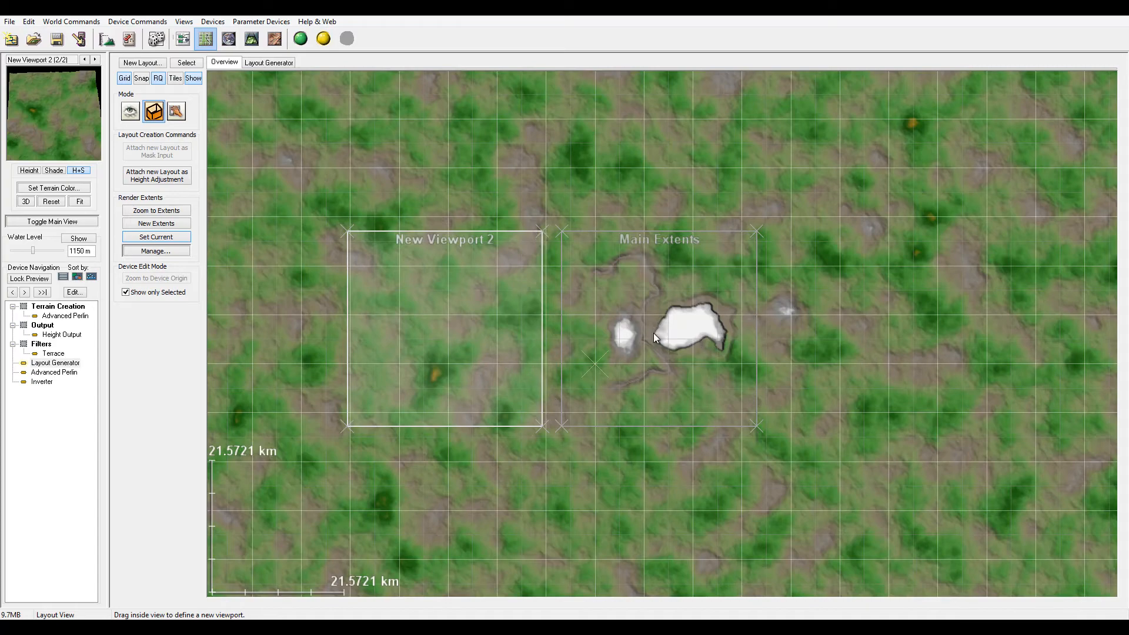
{"action": "mouse_move", "coordinate": [1013, 479]}
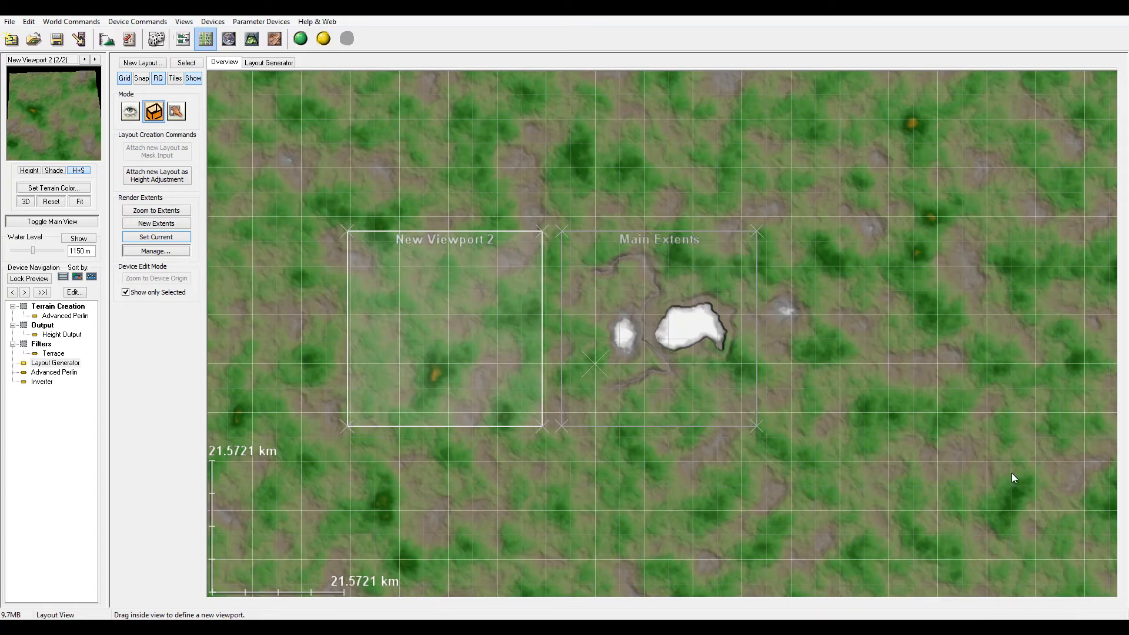